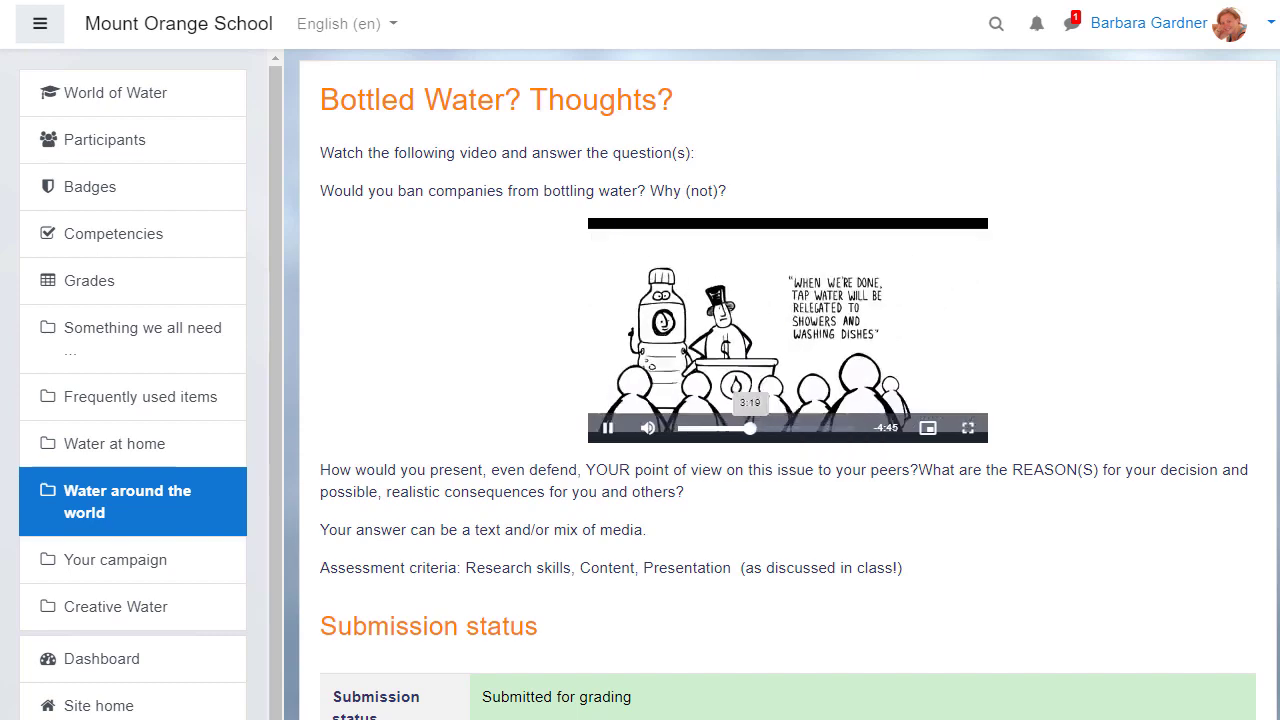
Bring up the Record video dialog from the description editor's toolbar
{"action": "left_click", "coordinate": [604, 428]}
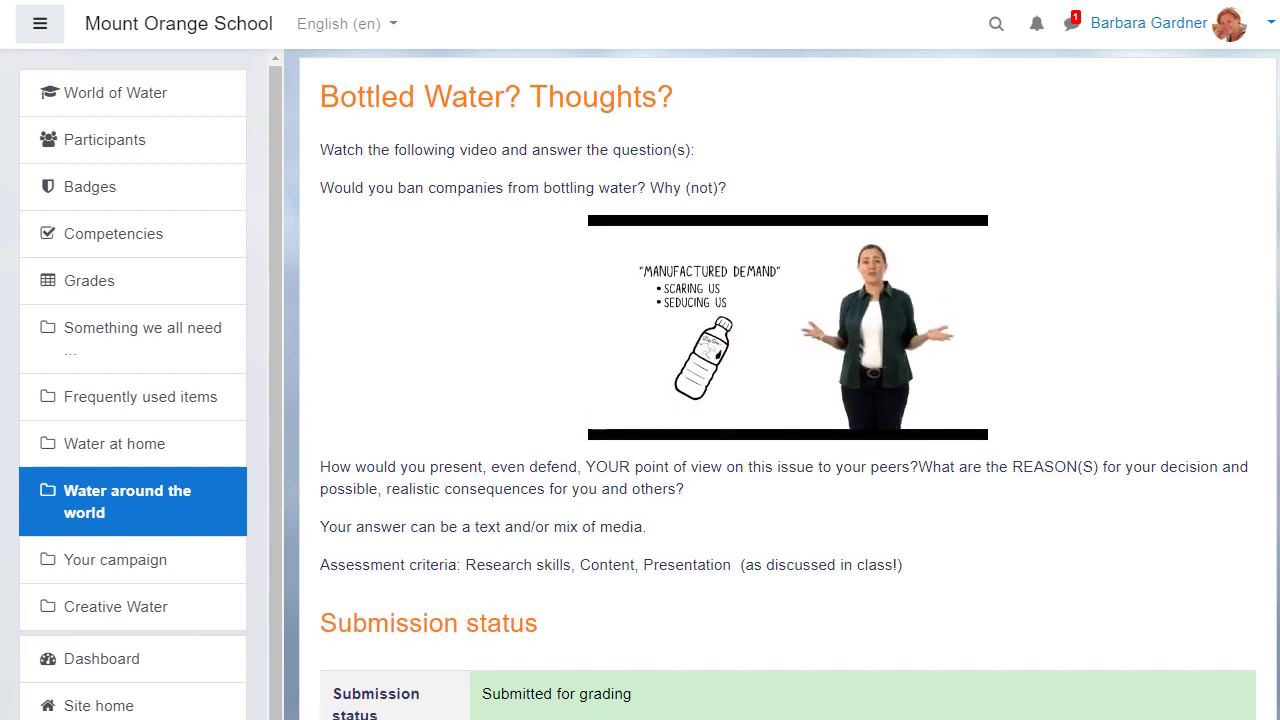
{"action": "scroll", "scroll_direction": "down", "scroll_amount": 3}
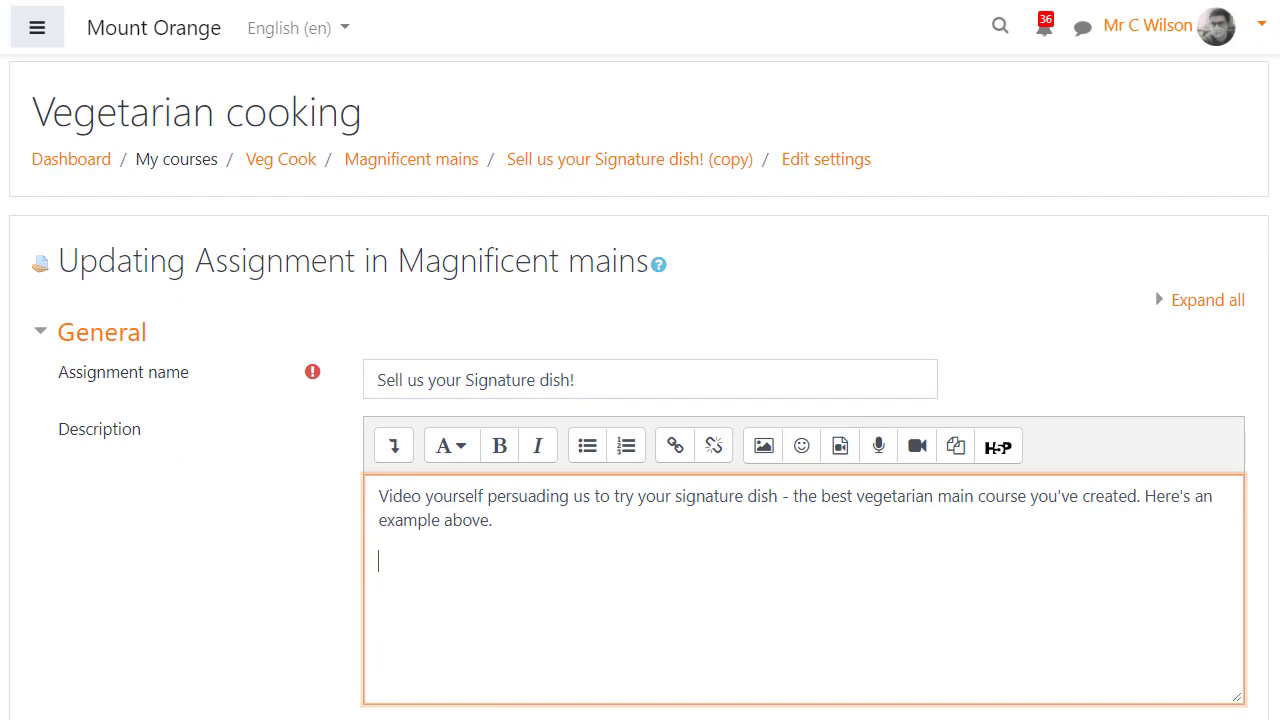
{"action": "left_click", "coordinate": [916, 444]}
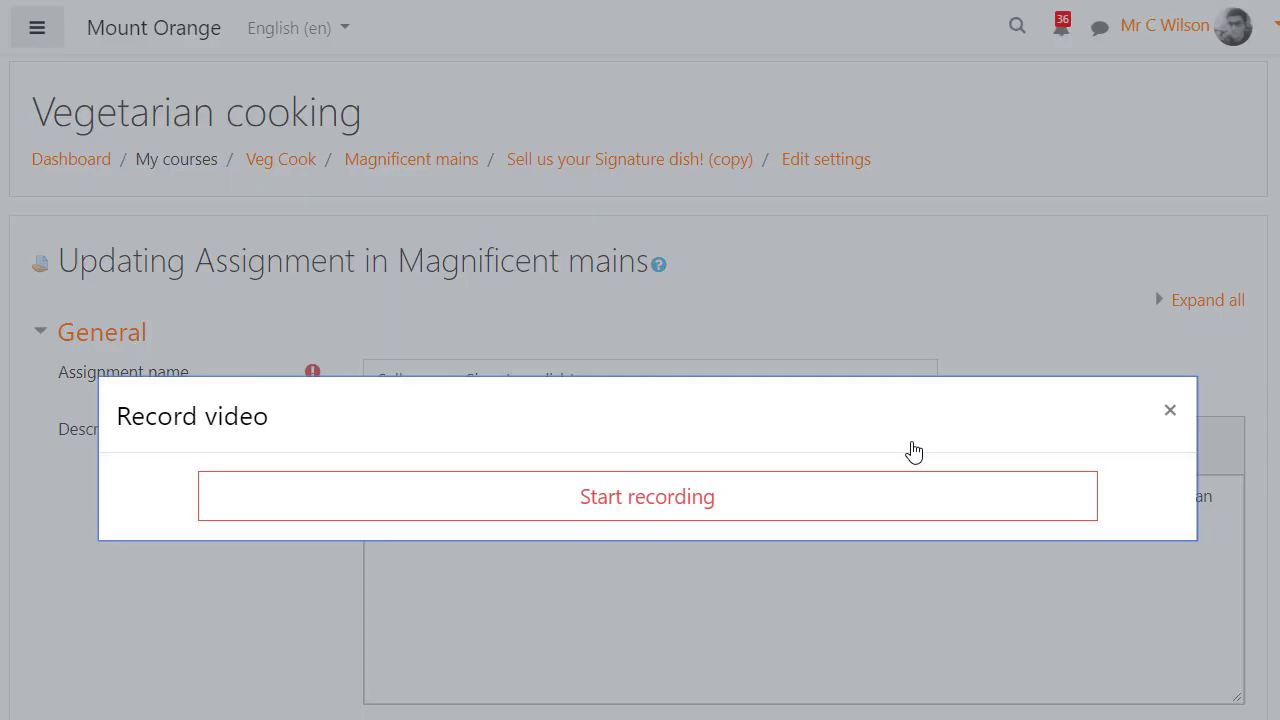
{"action": "mouse_move", "coordinate": [728, 510]}
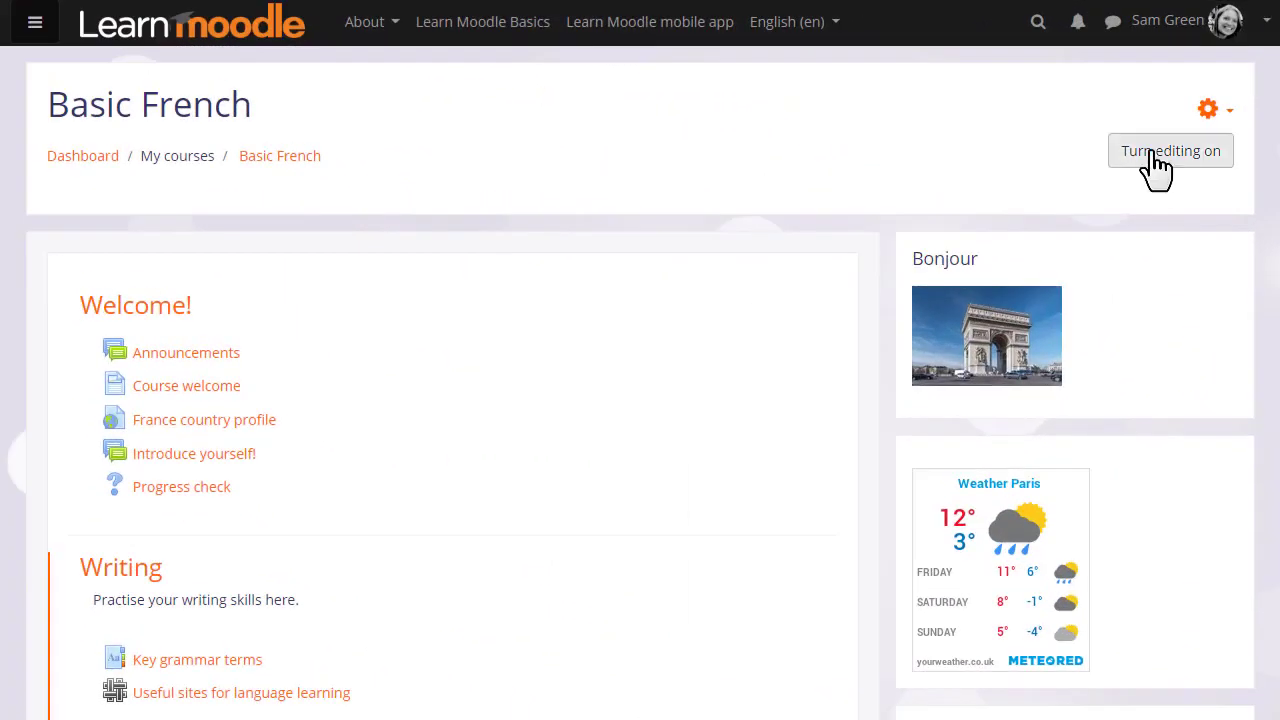
Turn editing on for Basic French and add a new Assignment activity to the Writing section
{"action": "left_click", "coordinate": [1170, 152]}
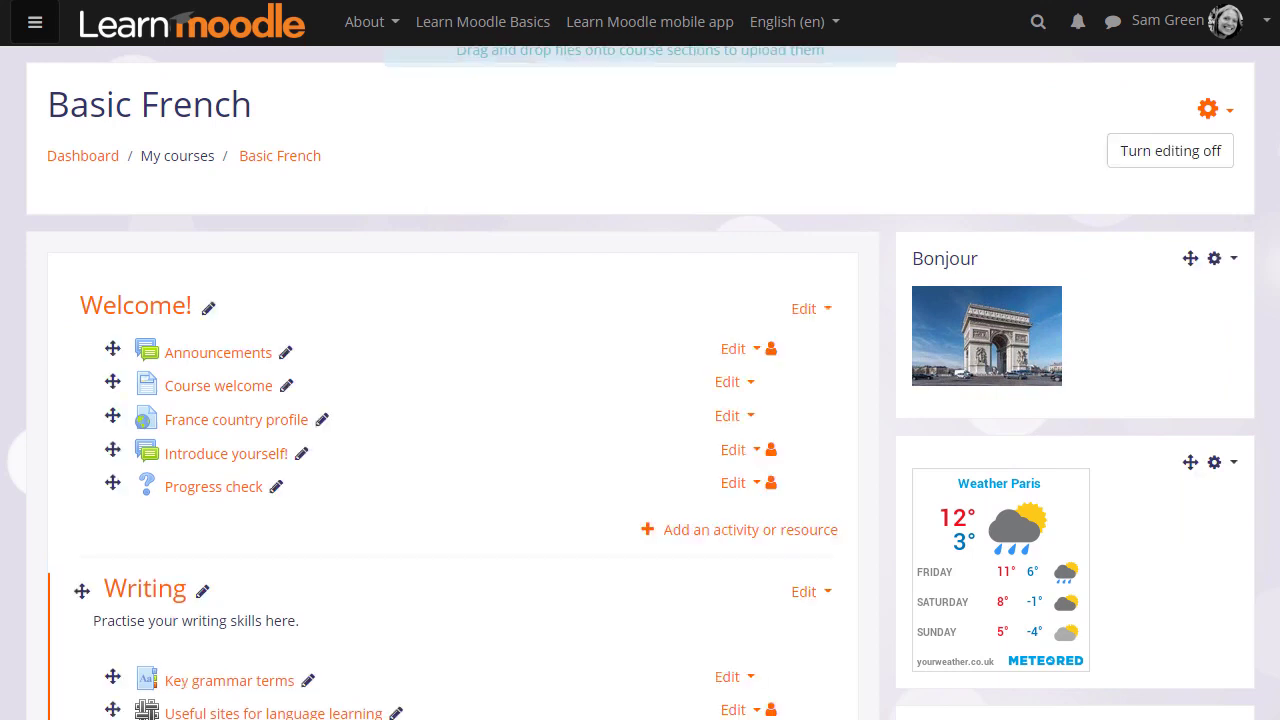
{"action": "scroll", "scroll_direction": "down", "scroll_amount": 3}
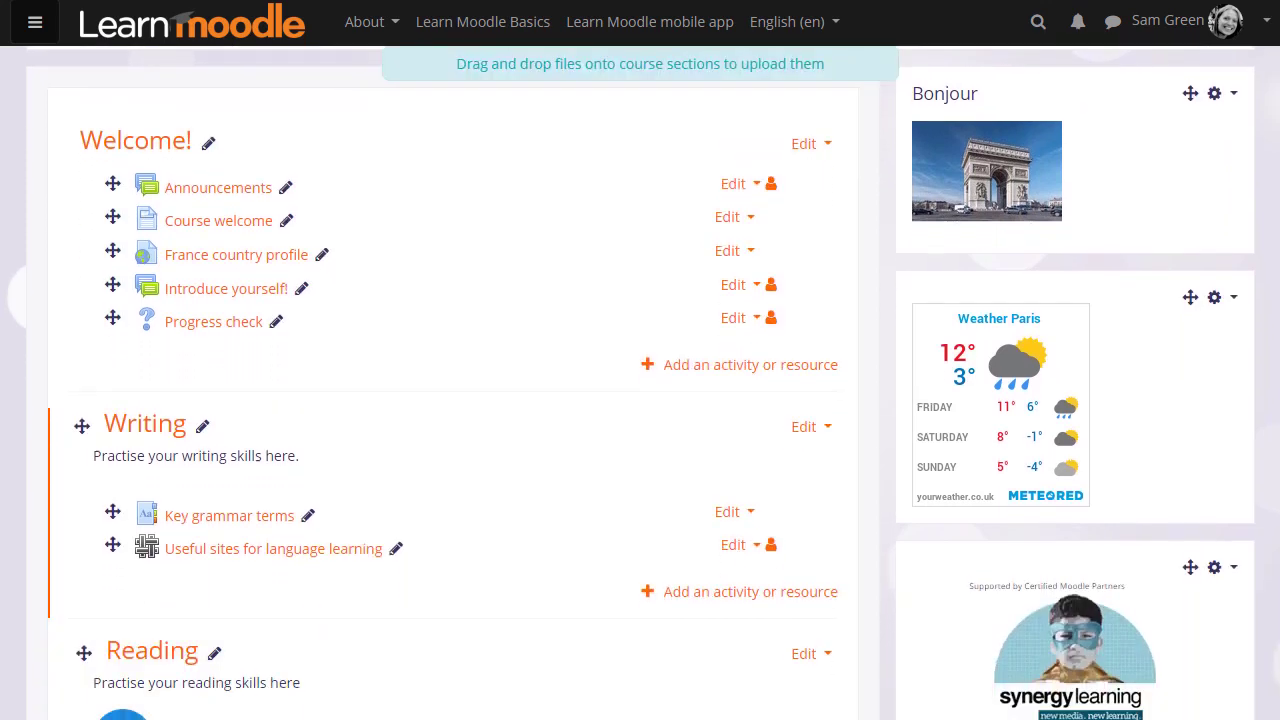
{"action": "scroll", "scroll_direction": "down", "scroll_amount": 3}
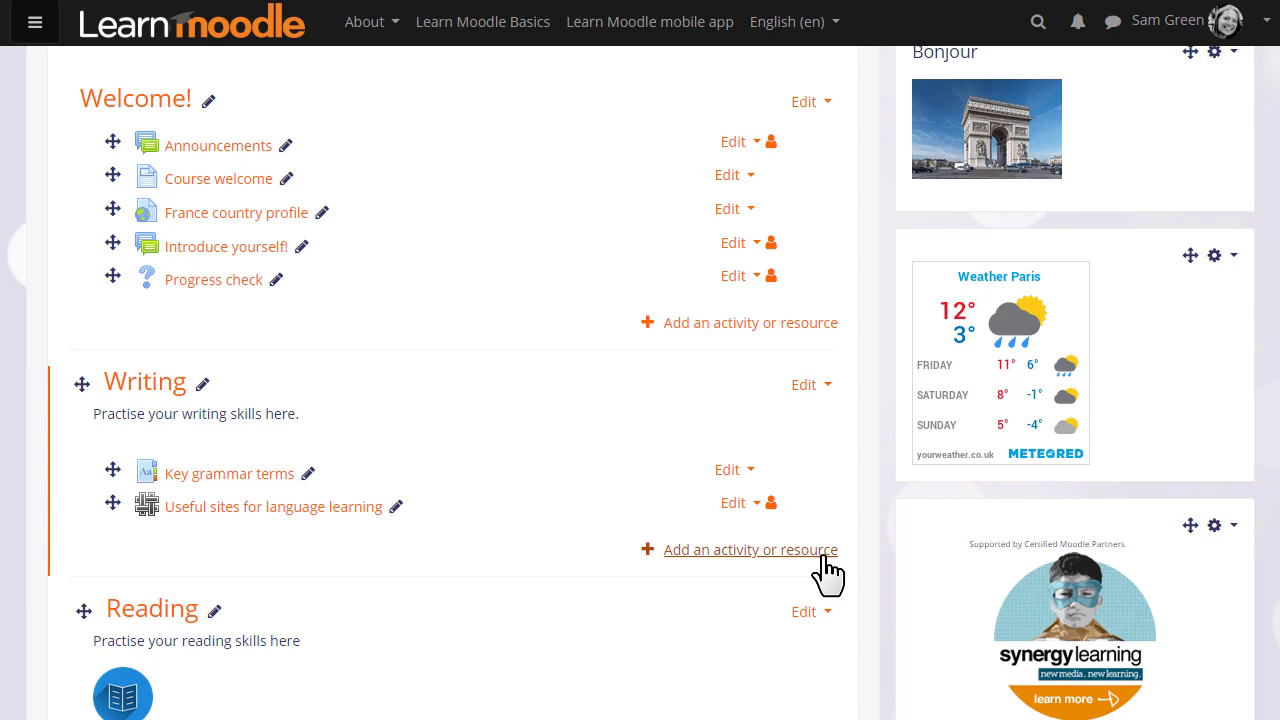
{"action": "left_click", "coordinate": [750, 548]}
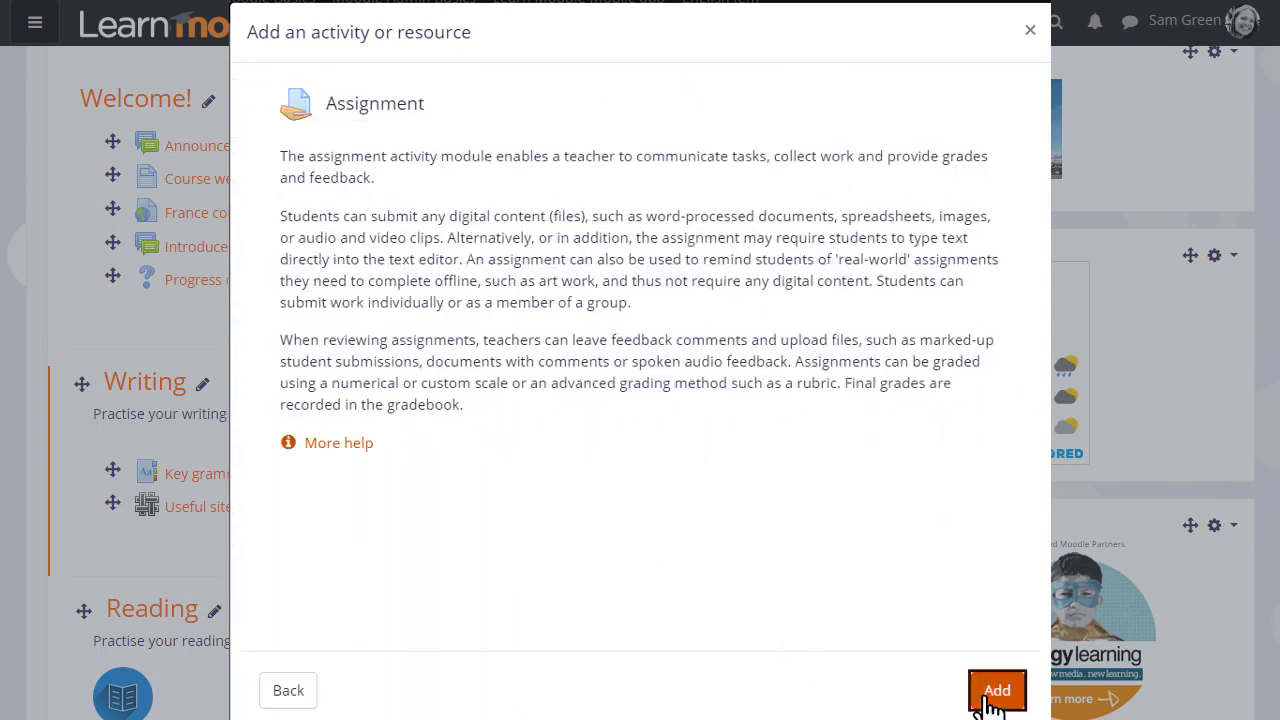
{"action": "left_click", "coordinate": [996, 690]}
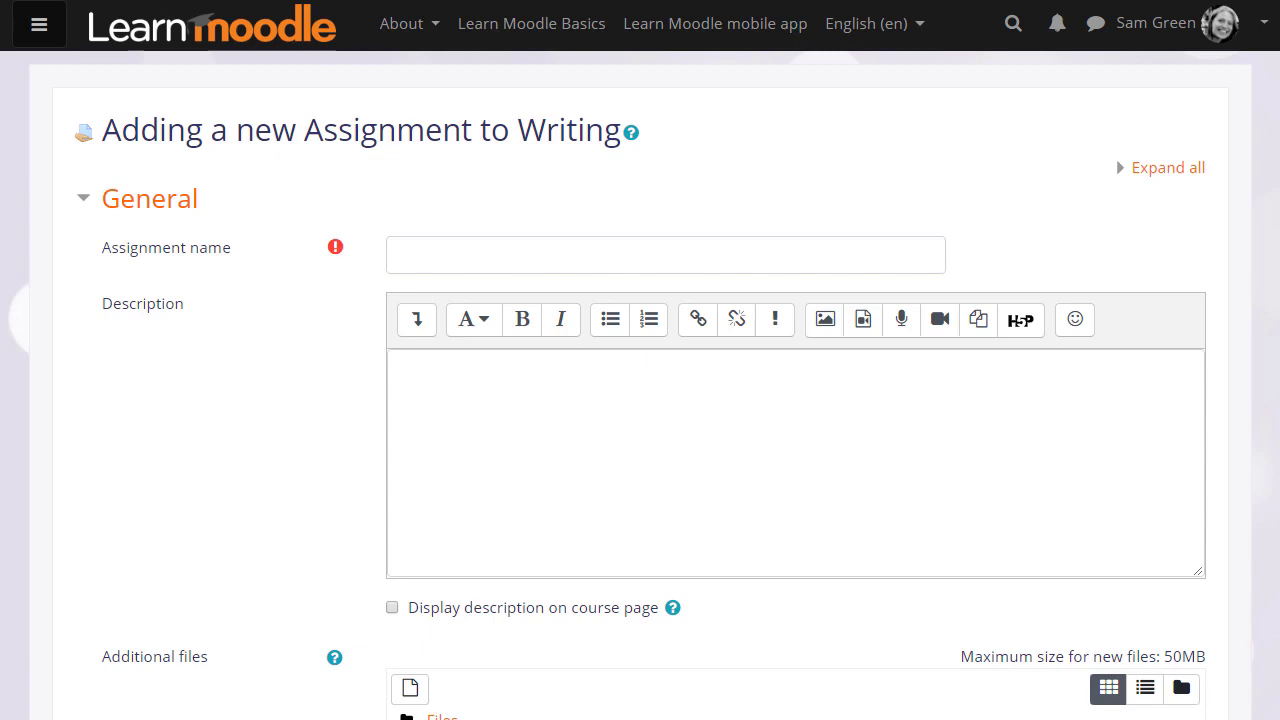
Name the assignment 'Describe your family'
{"action": "type", "text": "Ds"}
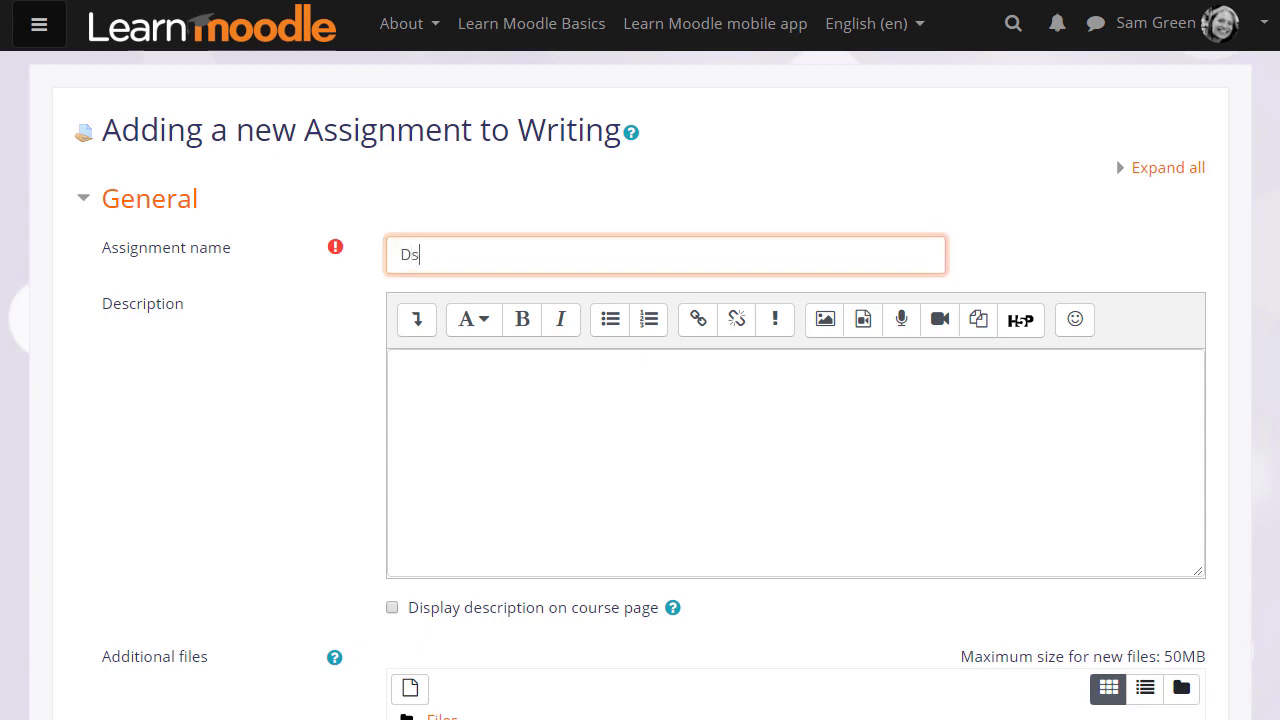
{"action": "type", "text": "Describe your f"}
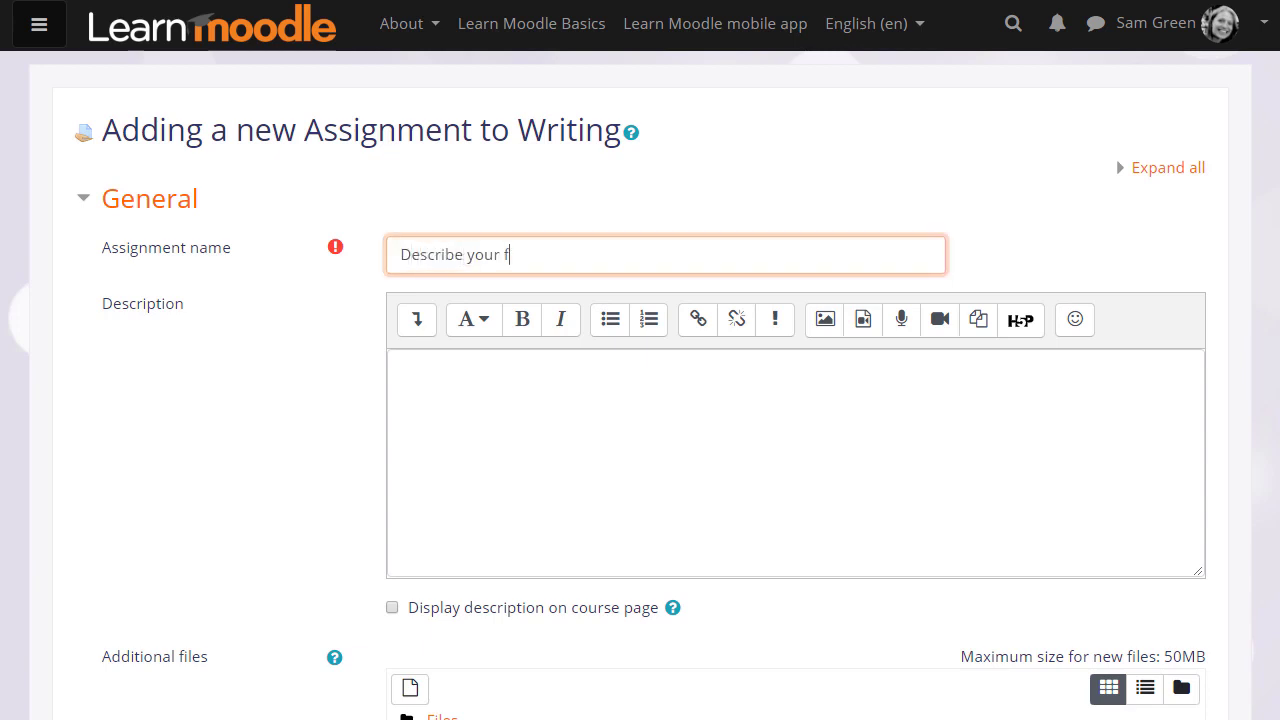
{"action": "type", "text": "amily"}
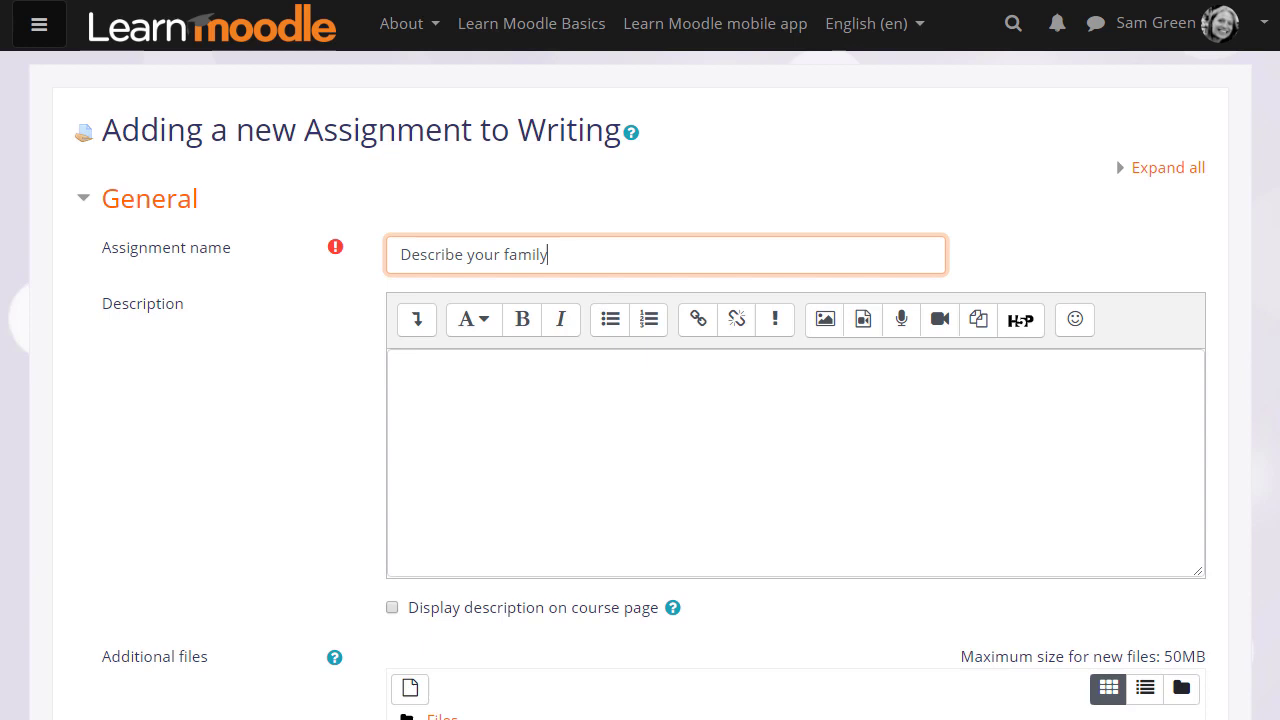
Describe the task: 'Describe your family in around 200 words, using the vocab studied.'
{"action": "type", "text": "Describe your family in around 200 words, using the vocabulary we have s"}
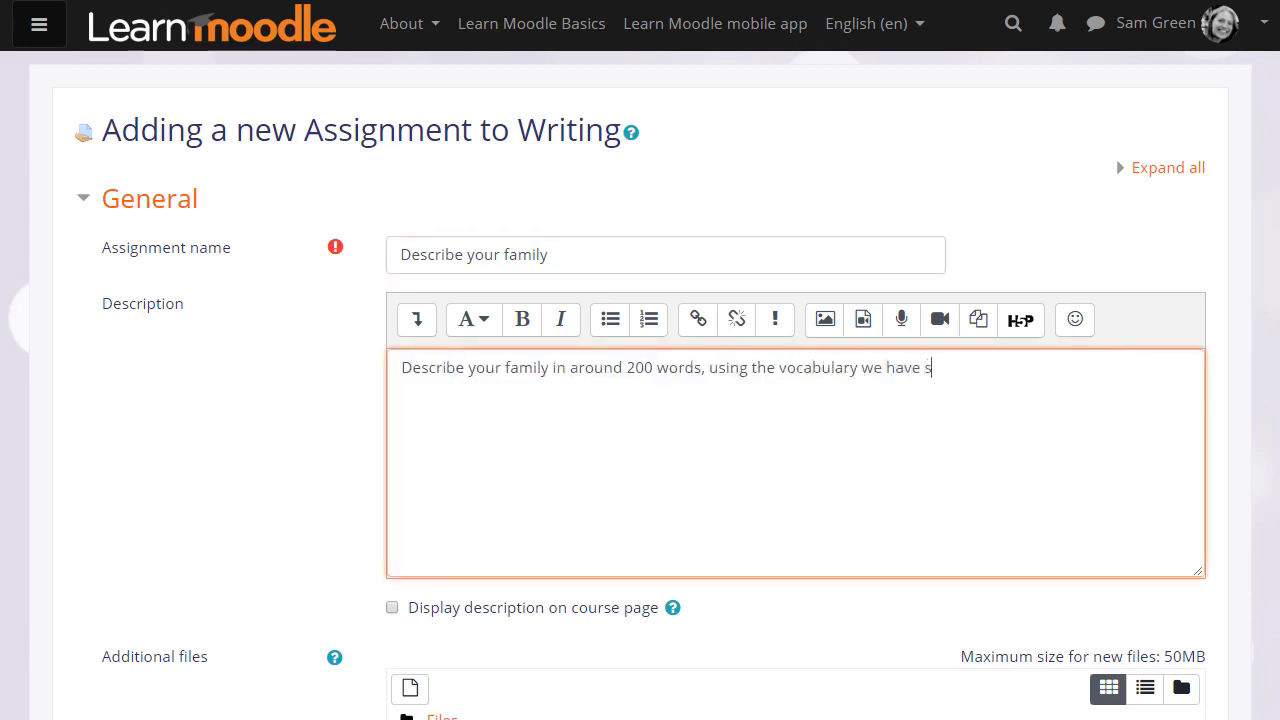
{"action": "type", "text": "tudied"}
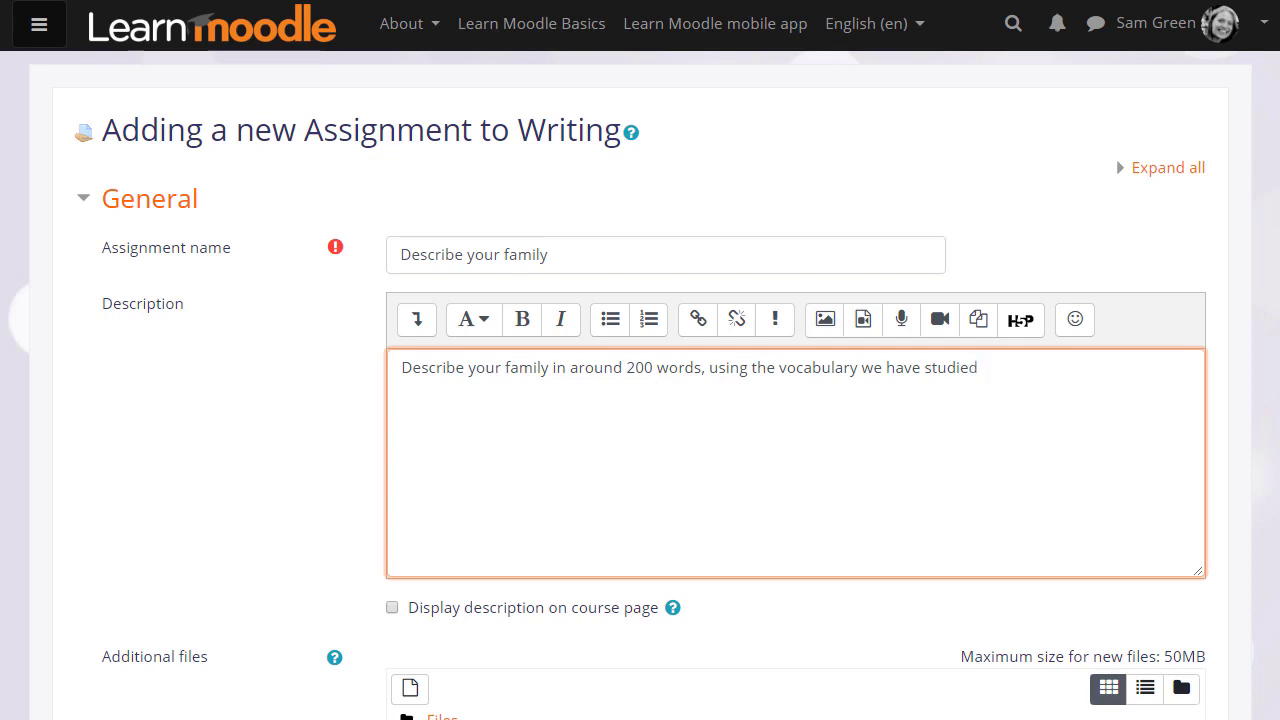
{"action": "type", "text": "."}
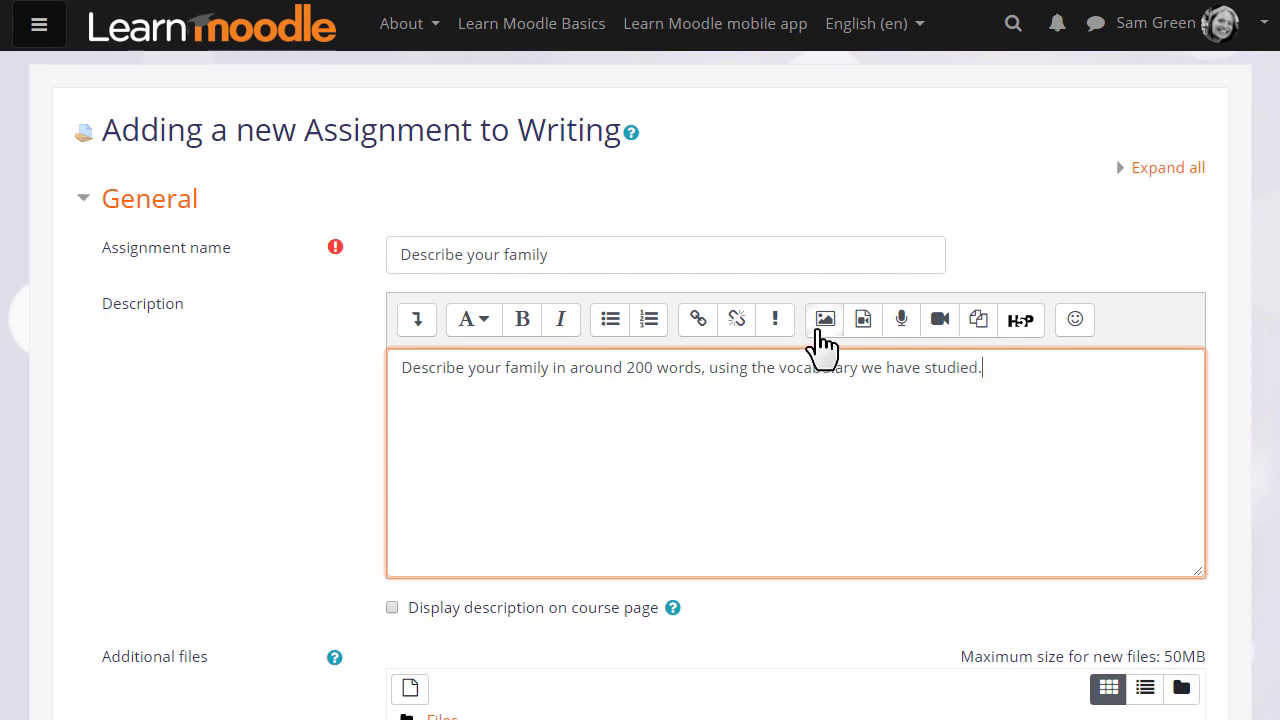
{"action": "mouse_move", "coordinate": [896, 344]}
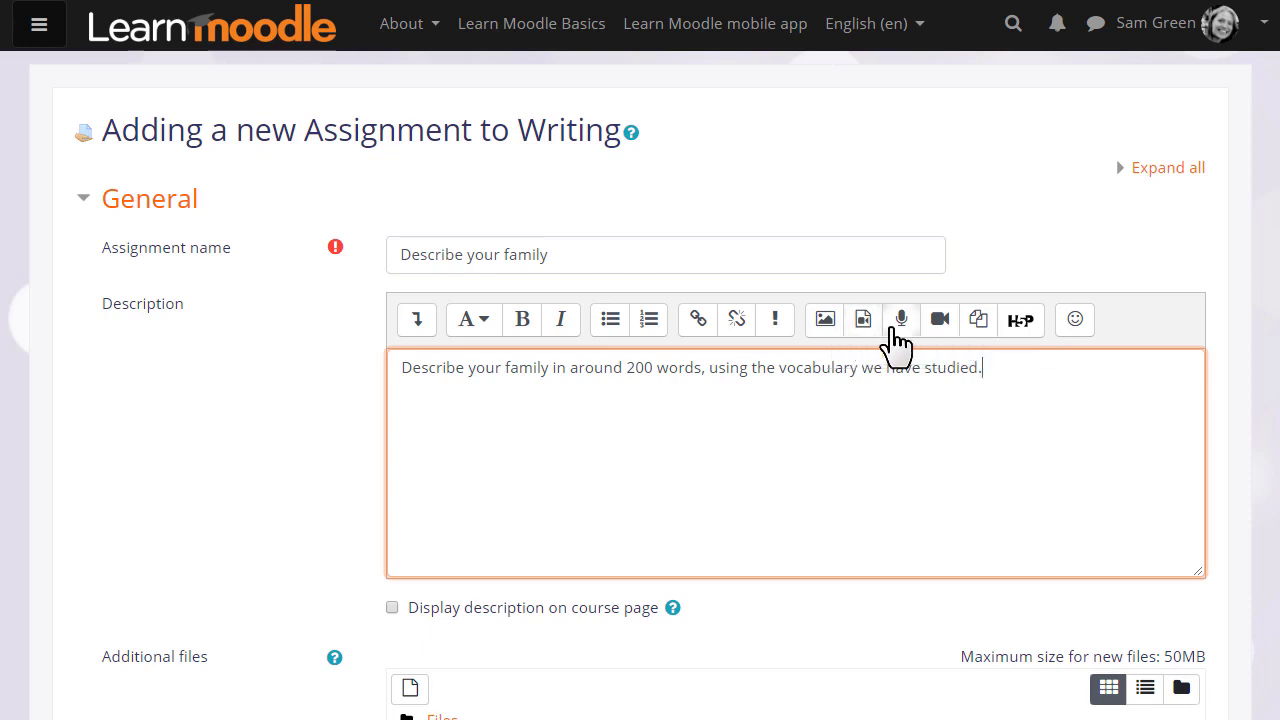
{"action": "mouse_move", "coordinate": [940, 320]}
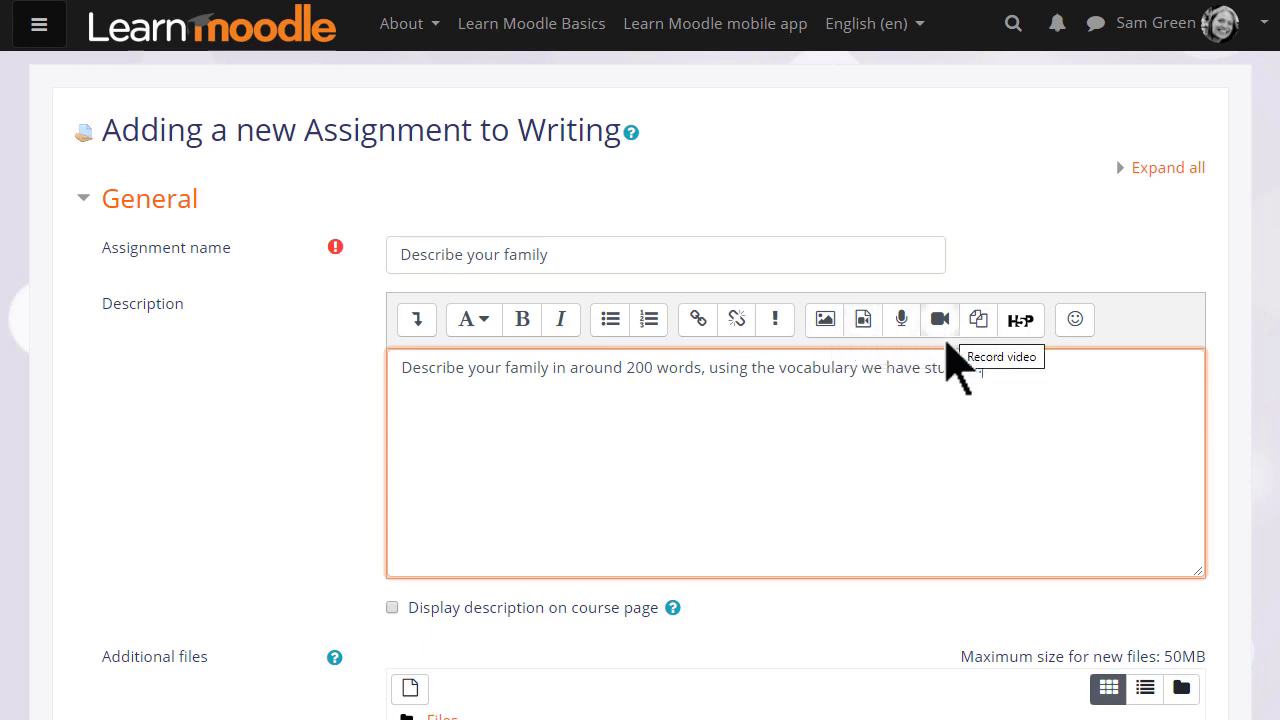
{"action": "type", "text": "studied."}
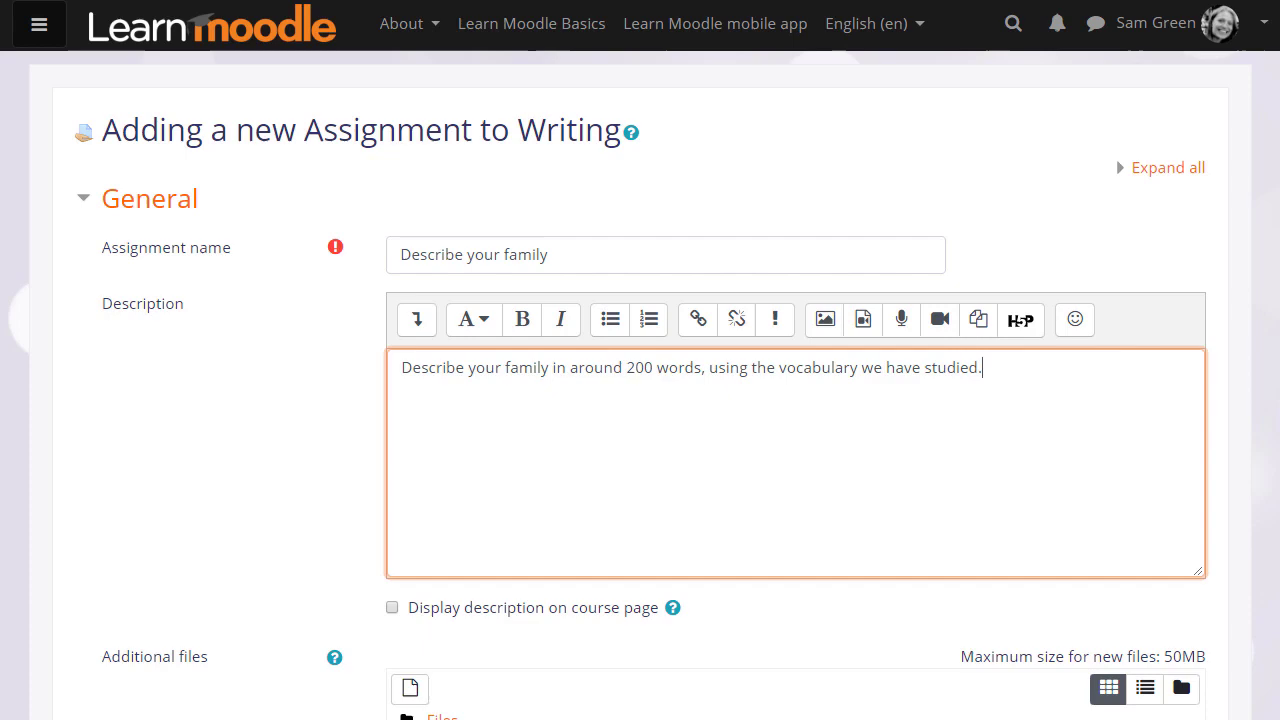
{"action": "scroll", "scroll_direction": "down", "scroll_amount": 3}
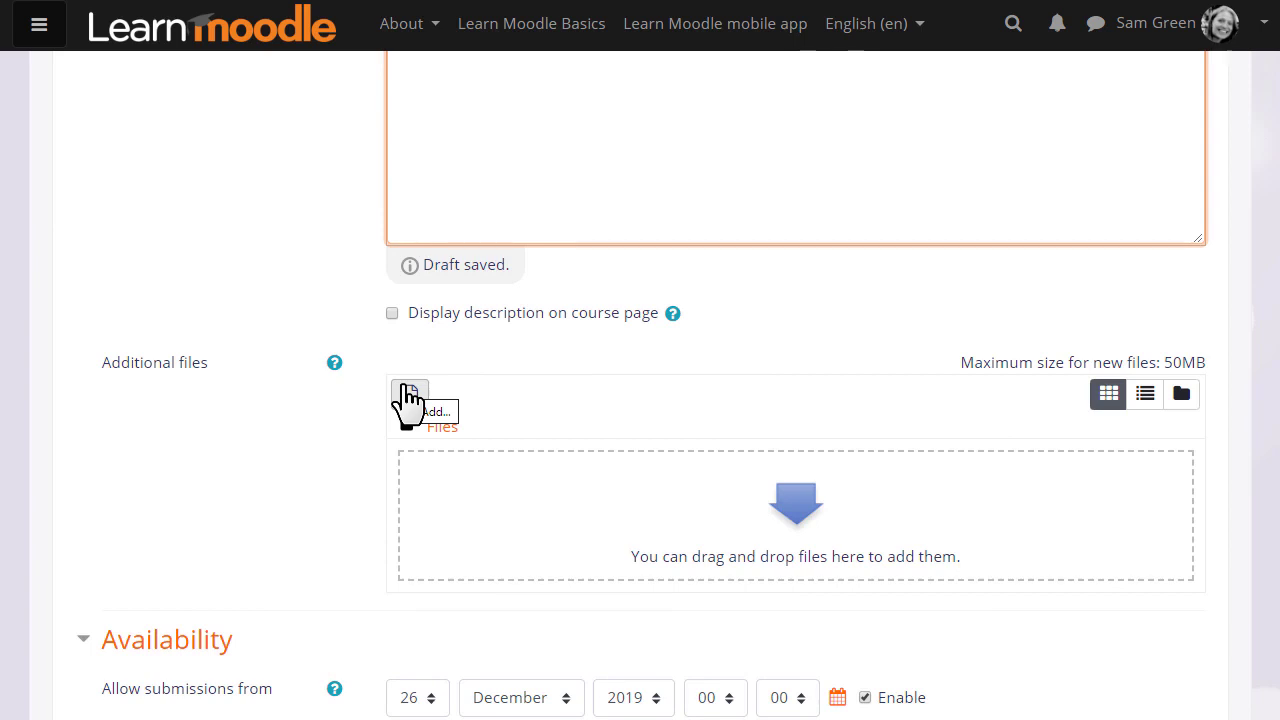
{"action": "scroll", "scroll_direction": "down", "scroll_amount": 3}
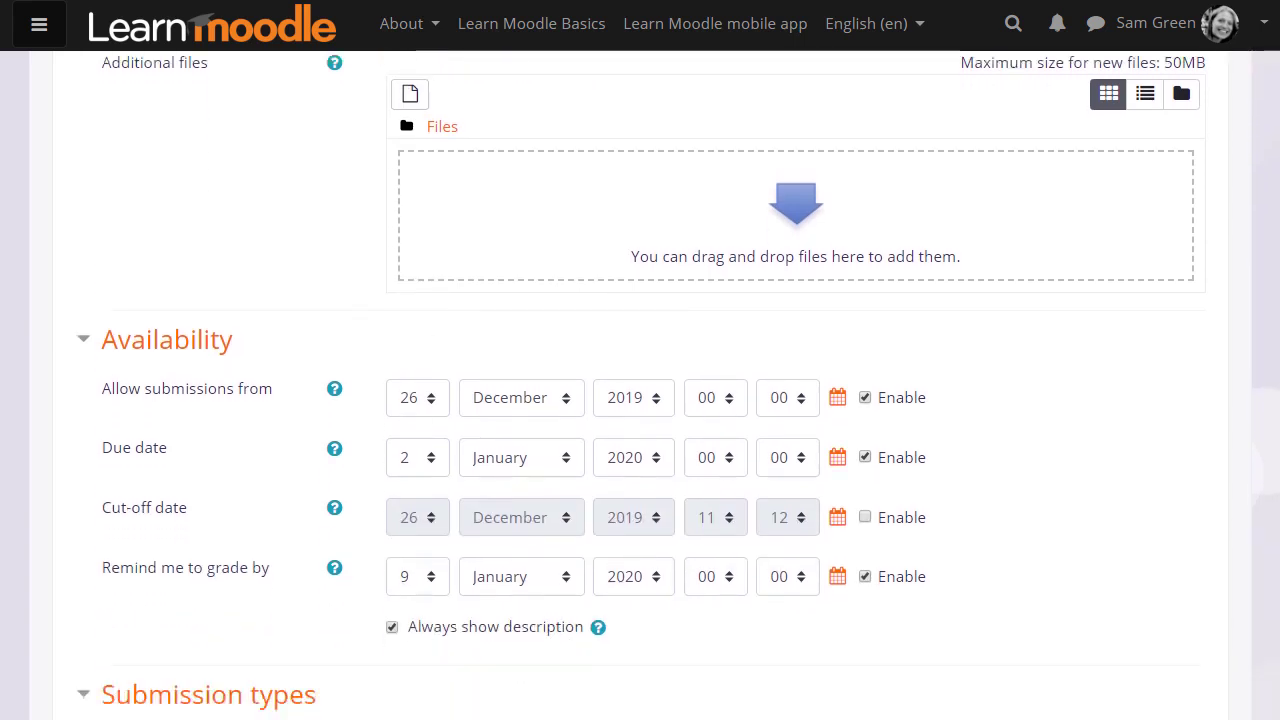
{"action": "scroll", "scroll_direction": "down", "scroll_amount": 3}
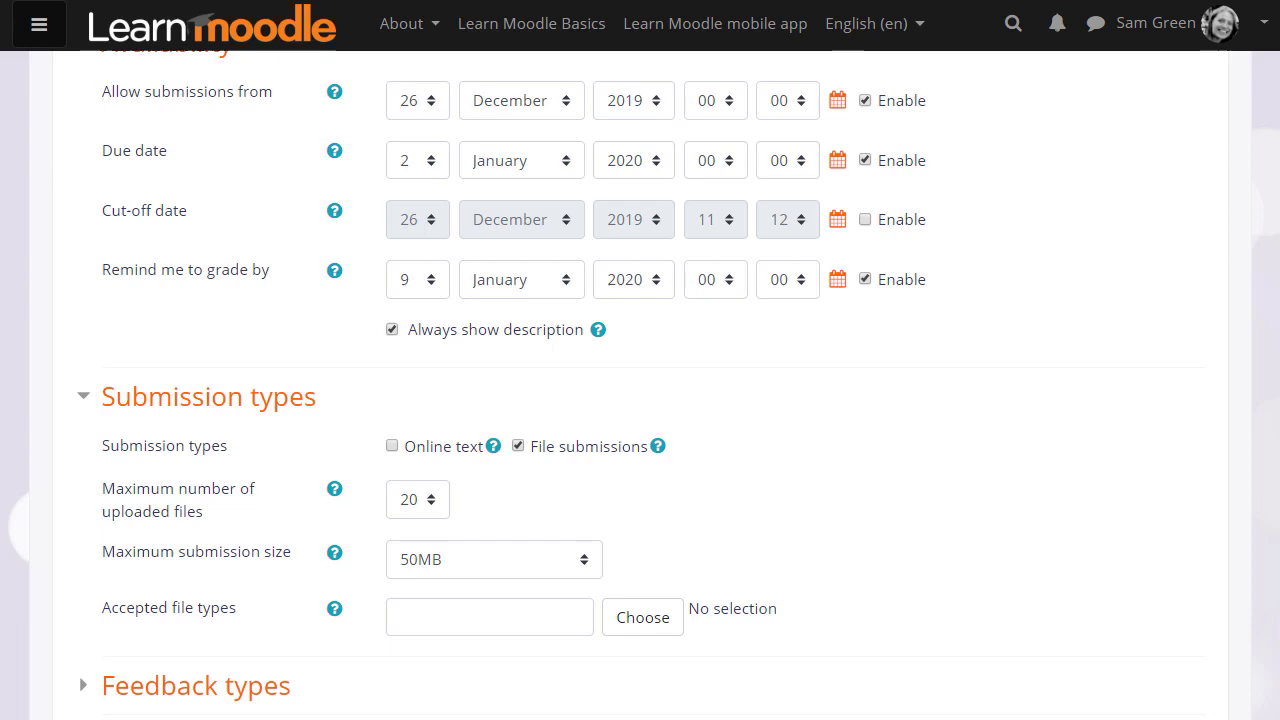
Review the maximum uploaded files and accepted file types settings without changing them
{"action": "scroll", "scroll_direction": "down", "scroll_amount": 3}
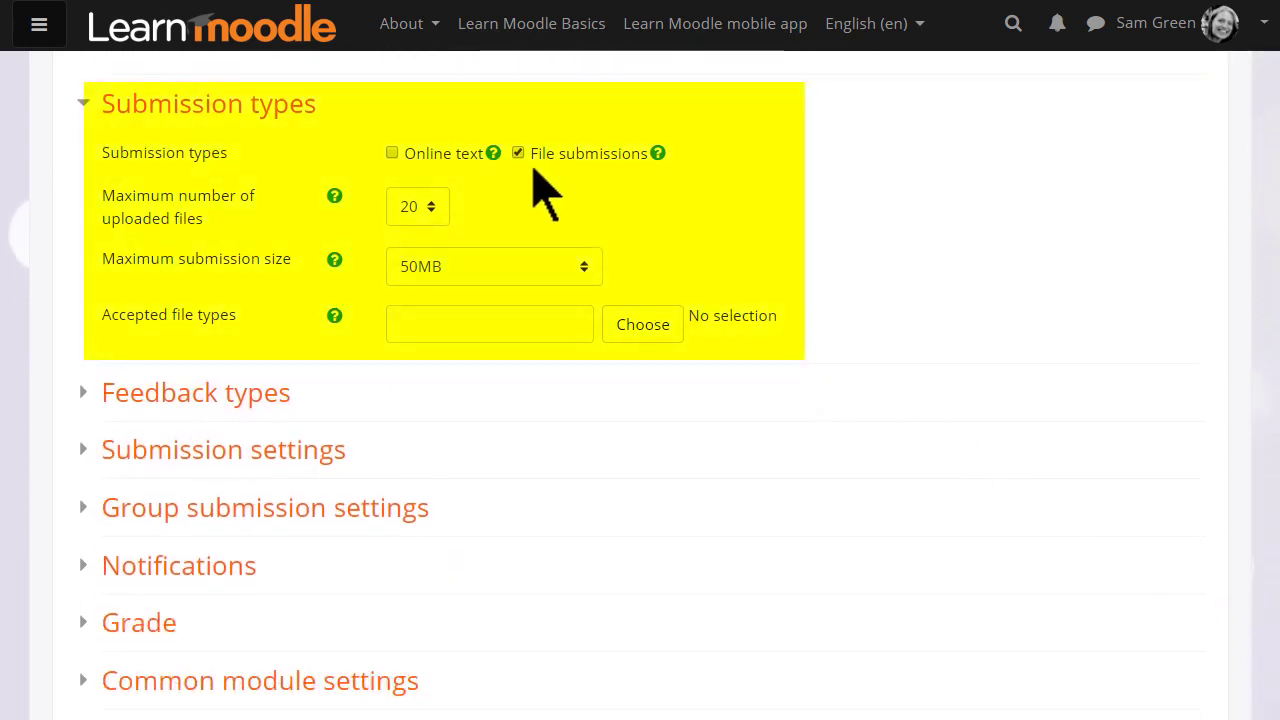
{"action": "left_click", "coordinate": [416, 206]}
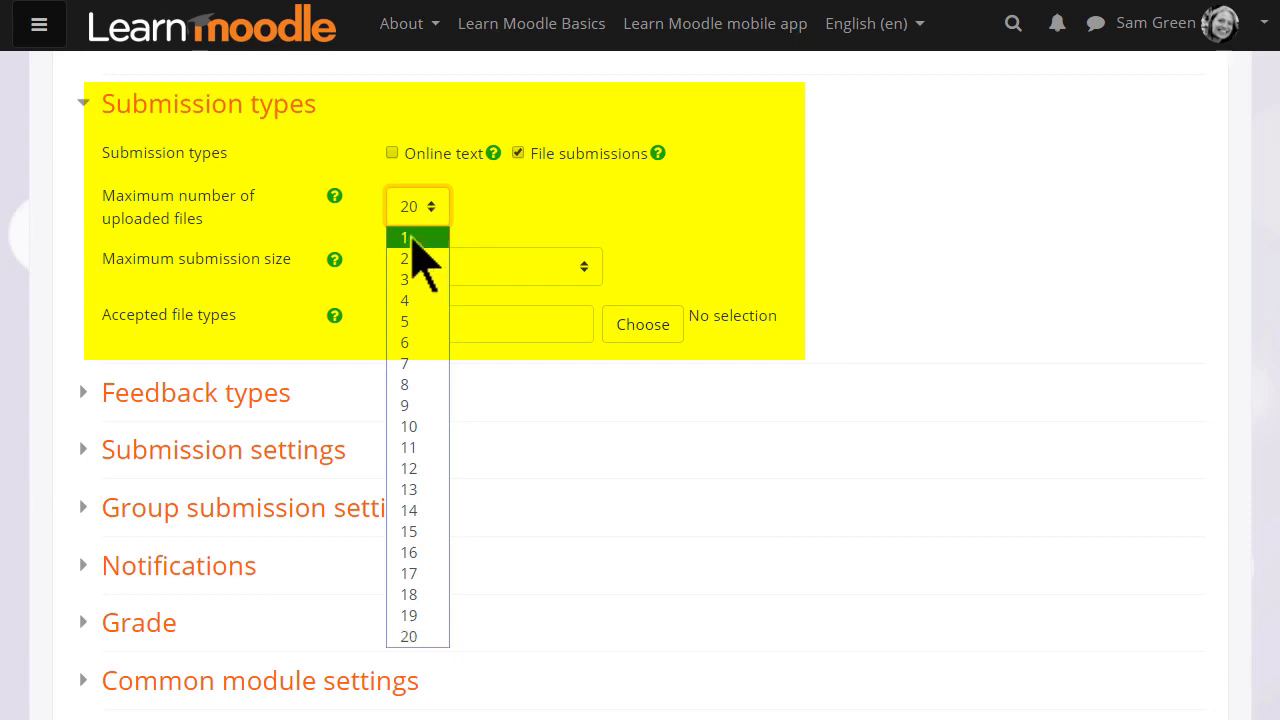
{"action": "left_click", "coordinate": [404, 236]}
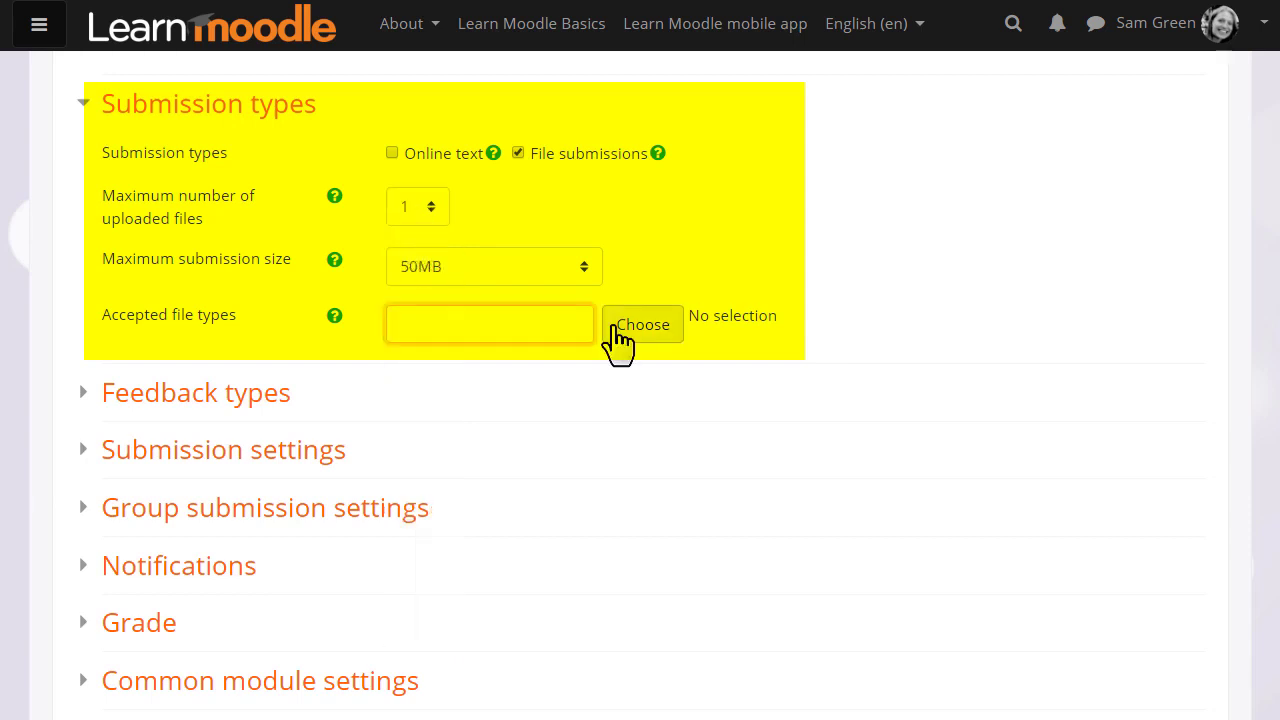
{"action": "left_click", "coordinate": [488, 324]}
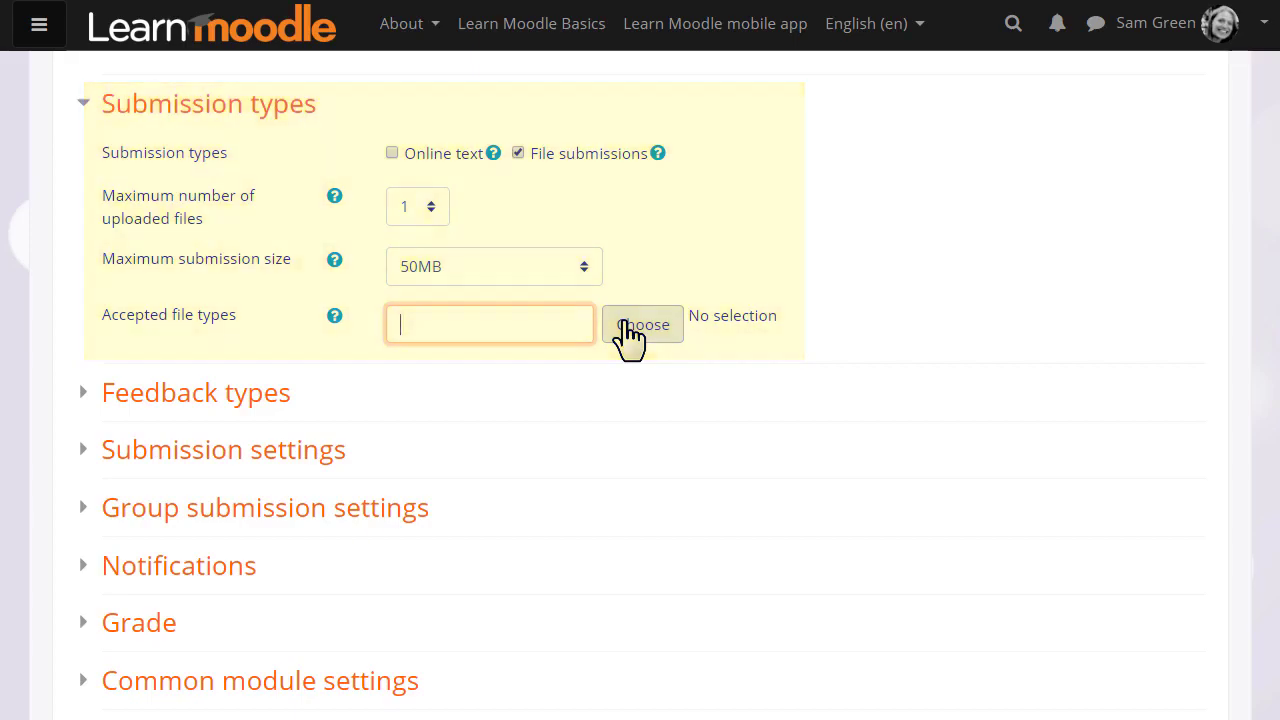
{"action": "left_click", "coordinate": [642, 324]}
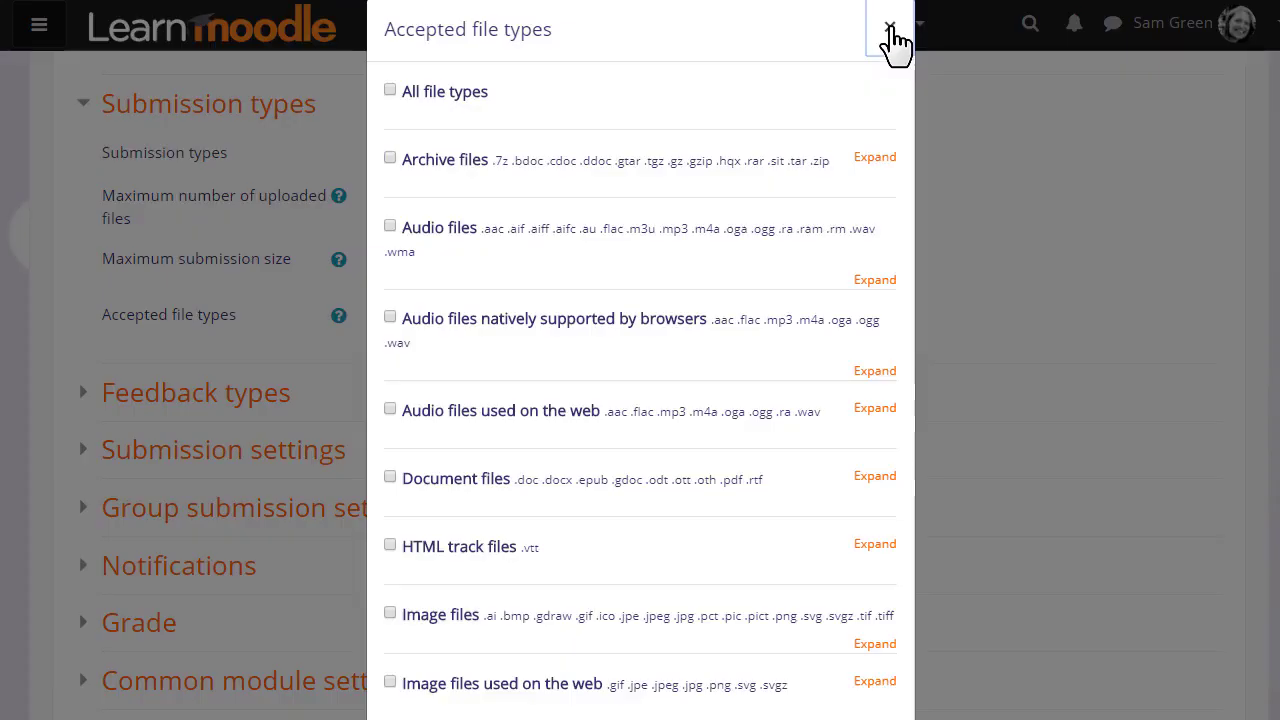
{"action": "left_click", "coordinate": [888, 32]}
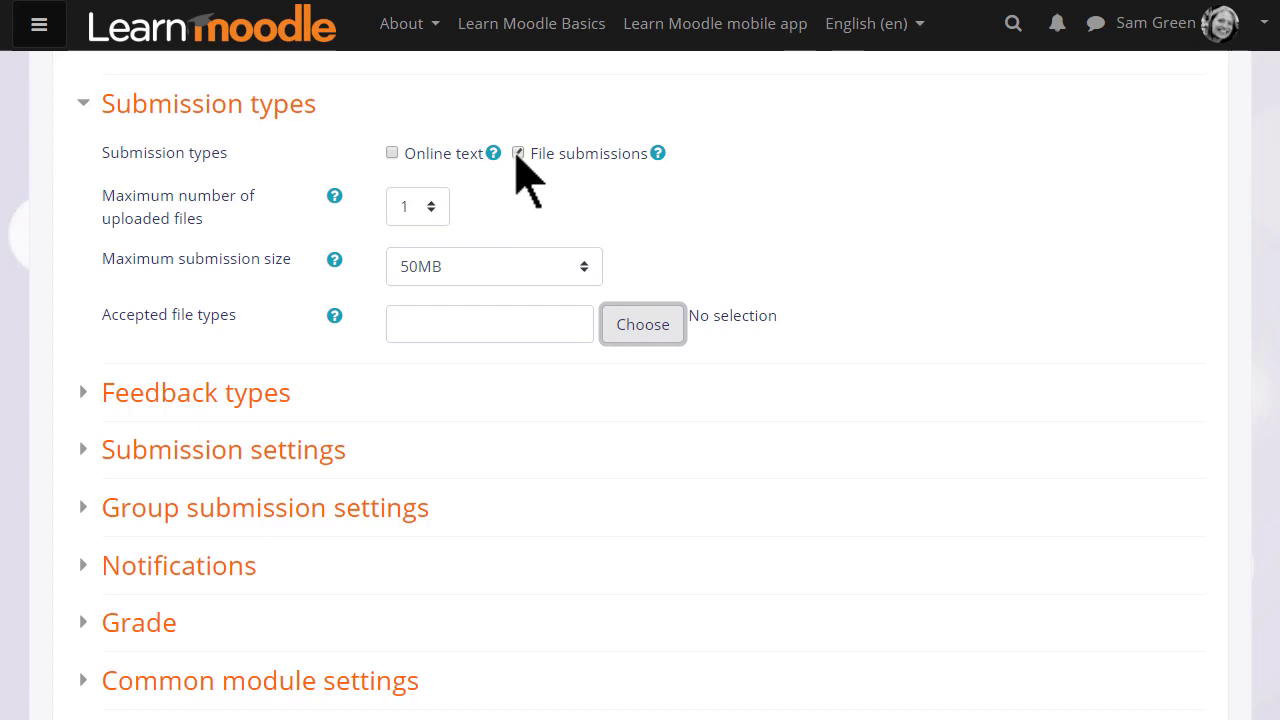
Switch submissions from file to online text and enable a 250-word limit
{"action": "left_click", "coordinate": [518, 152]}
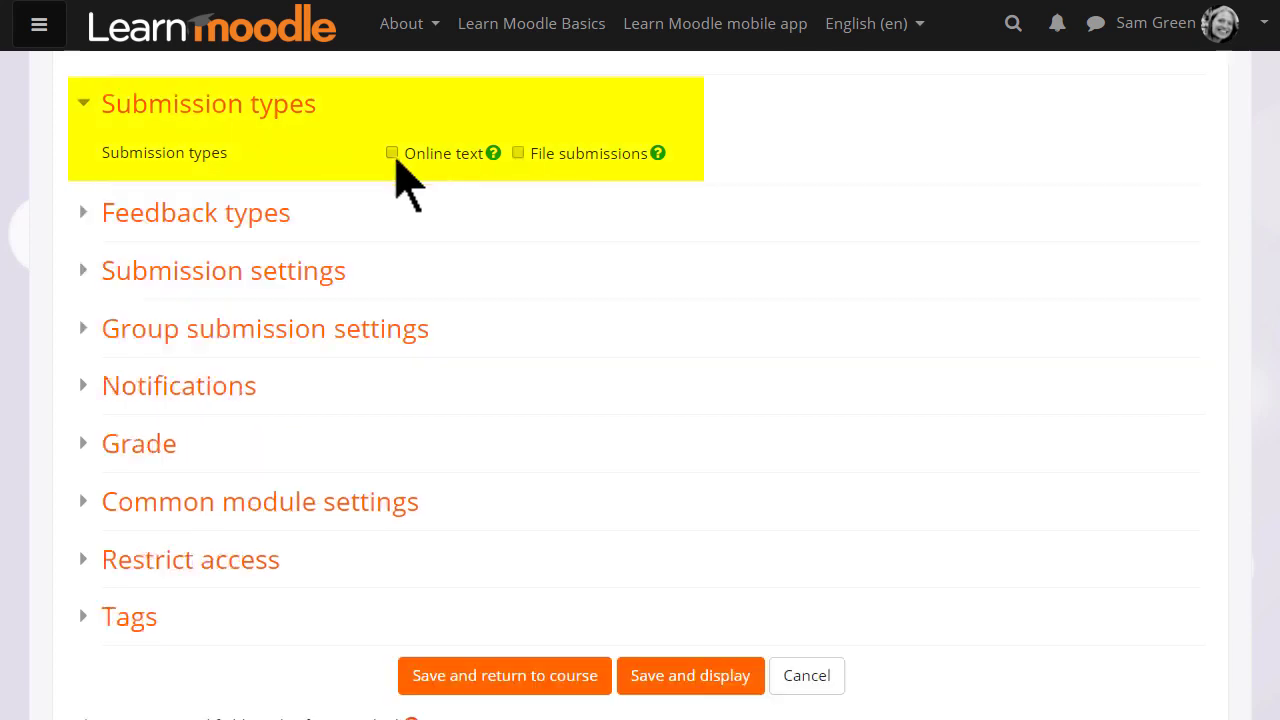
{"action": "left_click", "coordinate": [392, 152]}
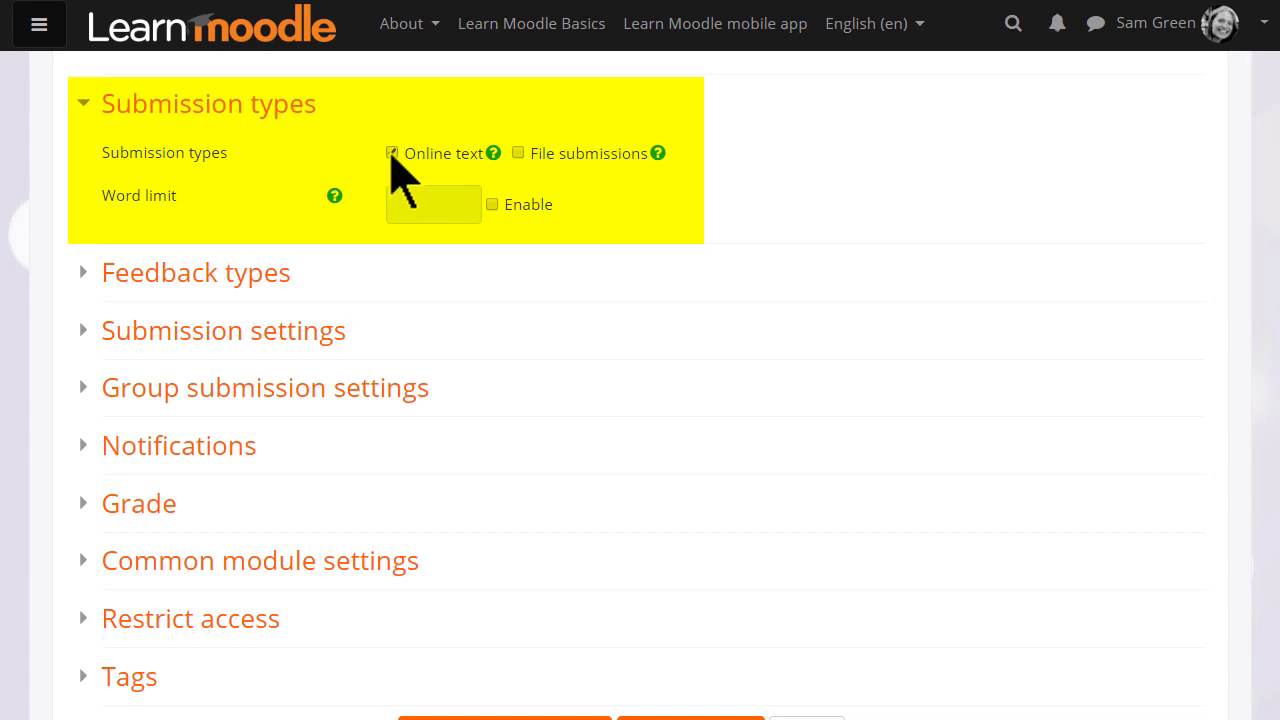
{"action": "type", "text": "2"}
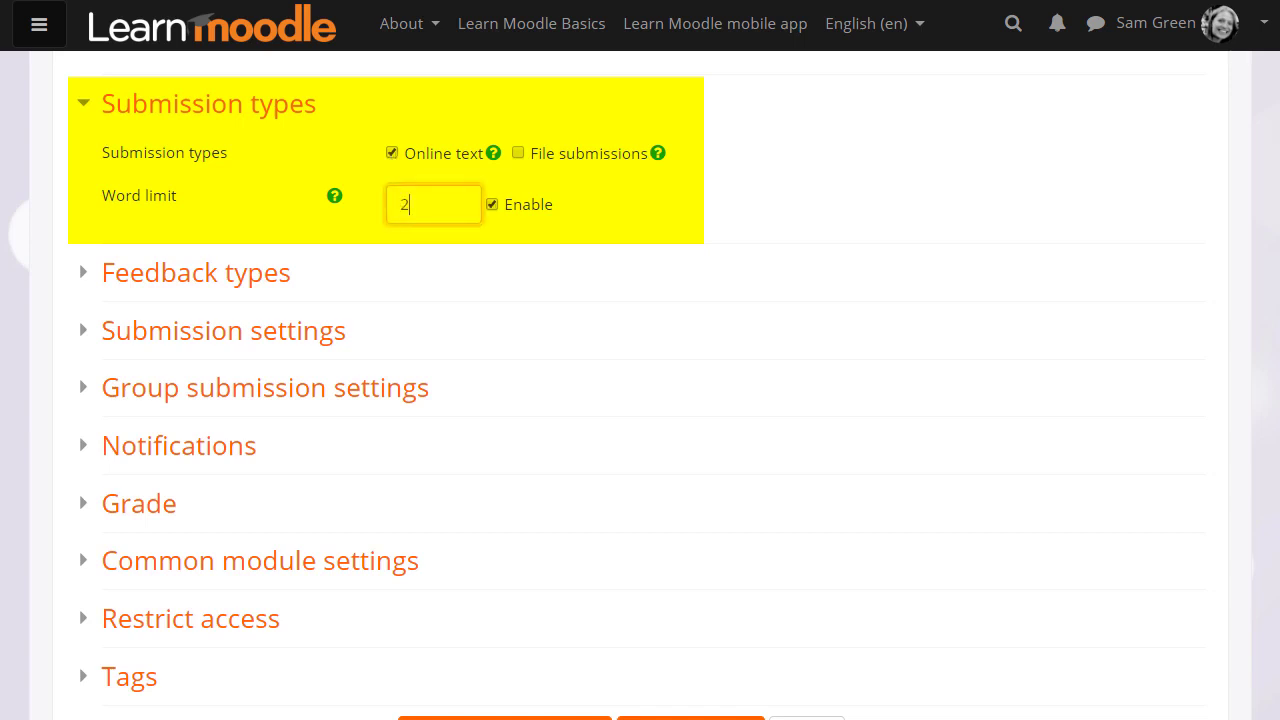
{"action": "type", "text": "50"}
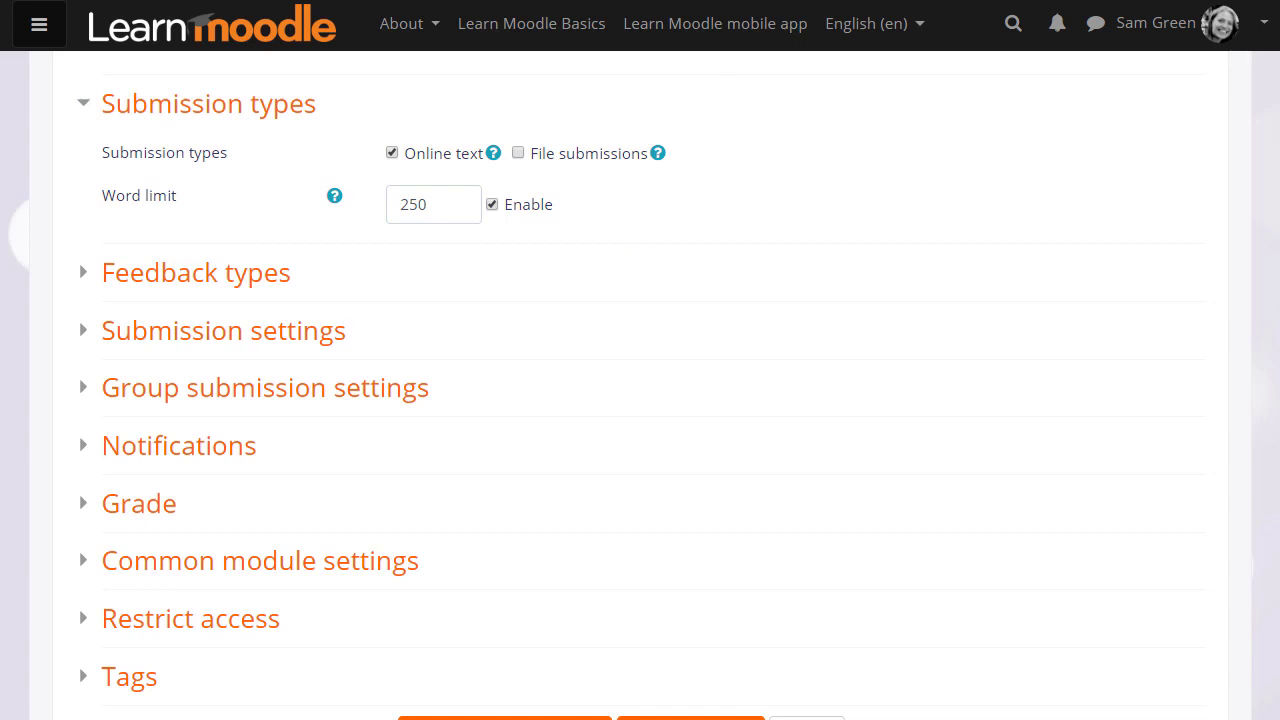
Review feedback types and require students to accept the submission statement
{"action": "scroll", "scroll_direction": "down", "scroll_amount": 3}
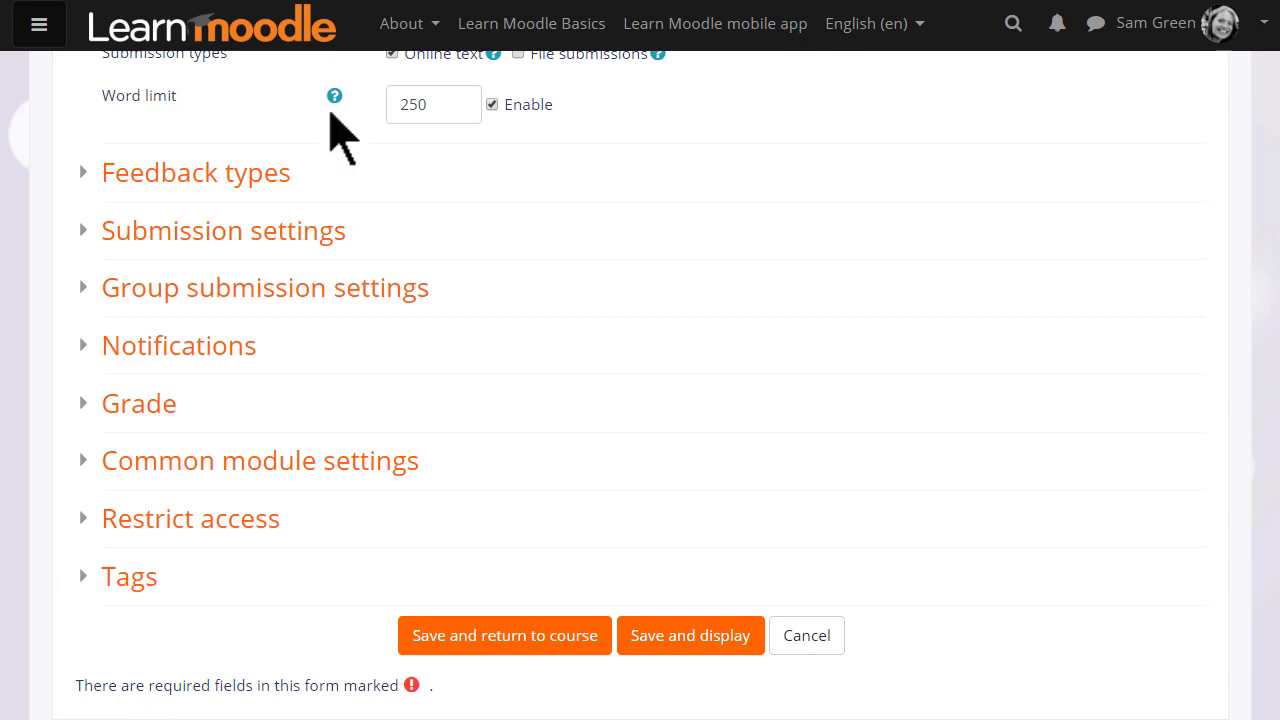
{"action": "mouse_move", "coordinate": [334, 96]}
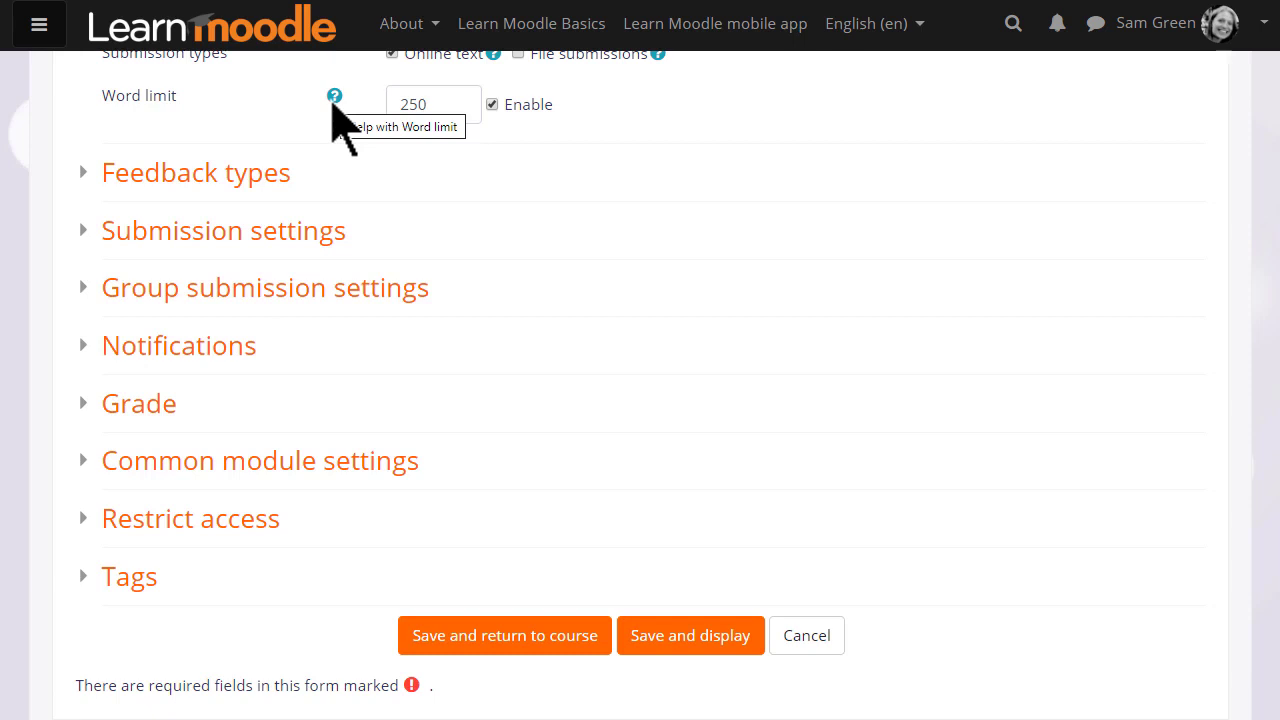
{"action": "mouse_move", "coordinate": [196, 172]}
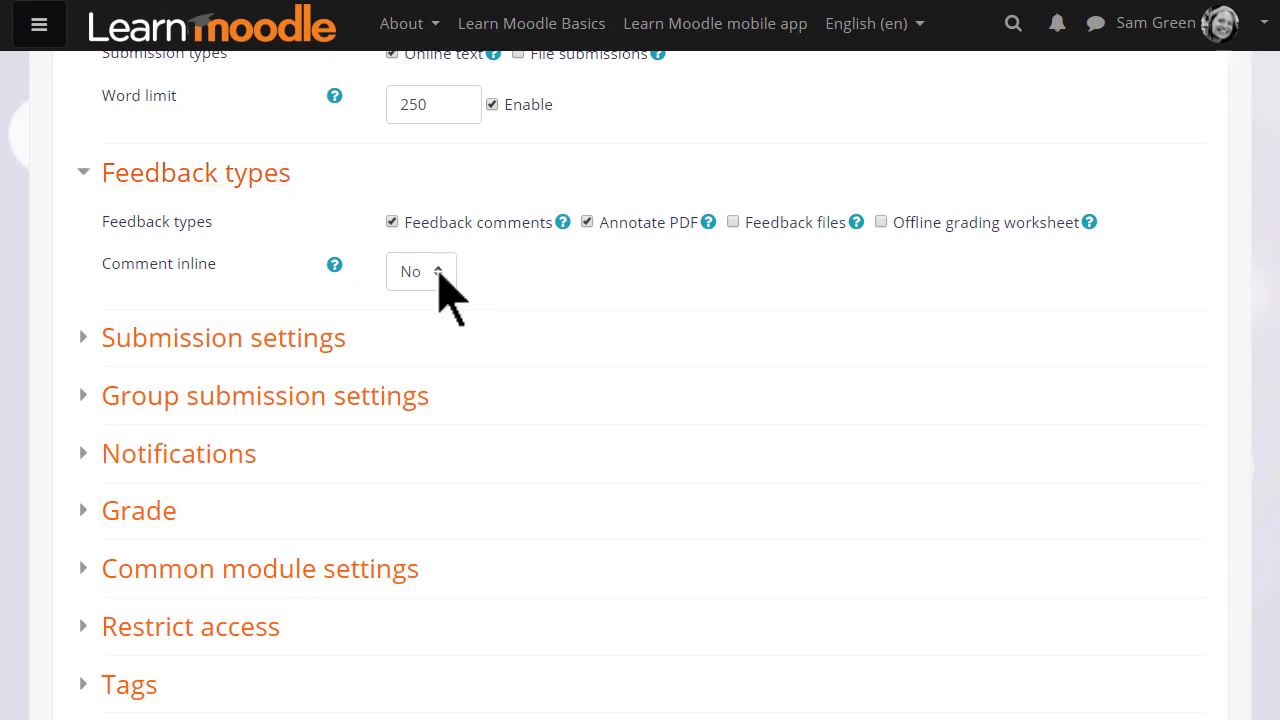
{"action": "left_click", "coordinate": [420, 272]}
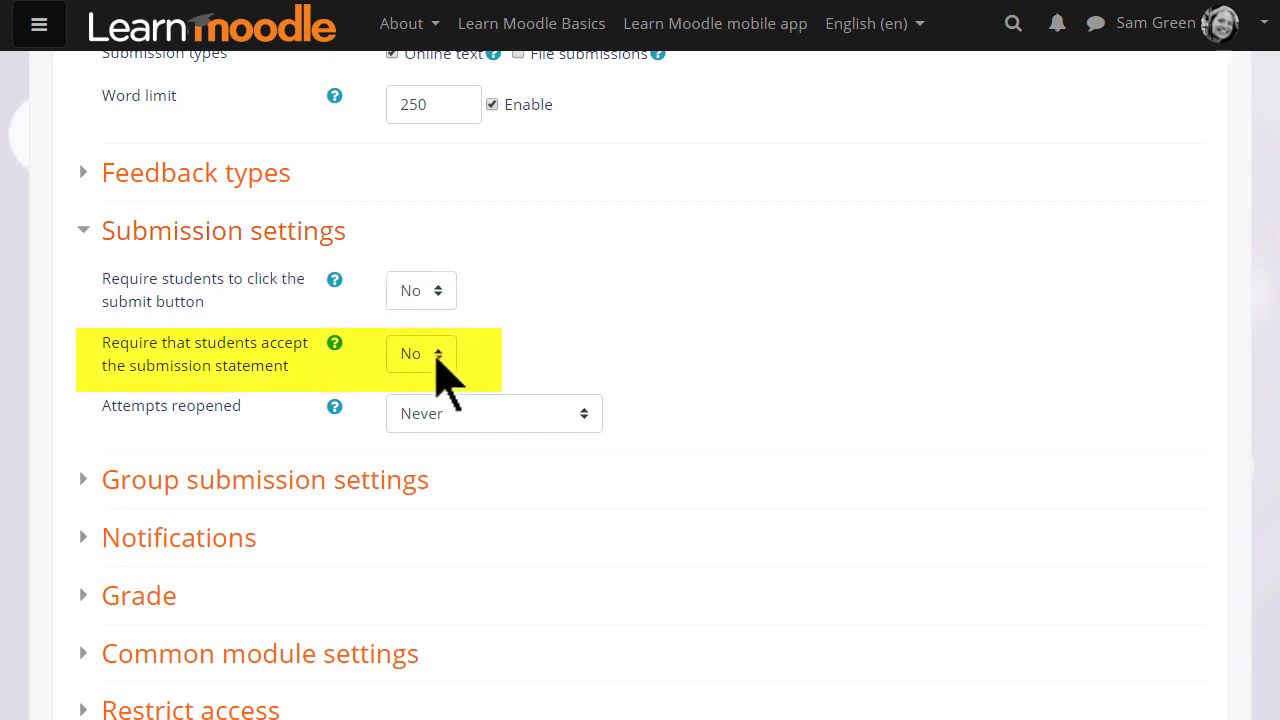
{"action": "left_click", "coordinate": [420, 352]}
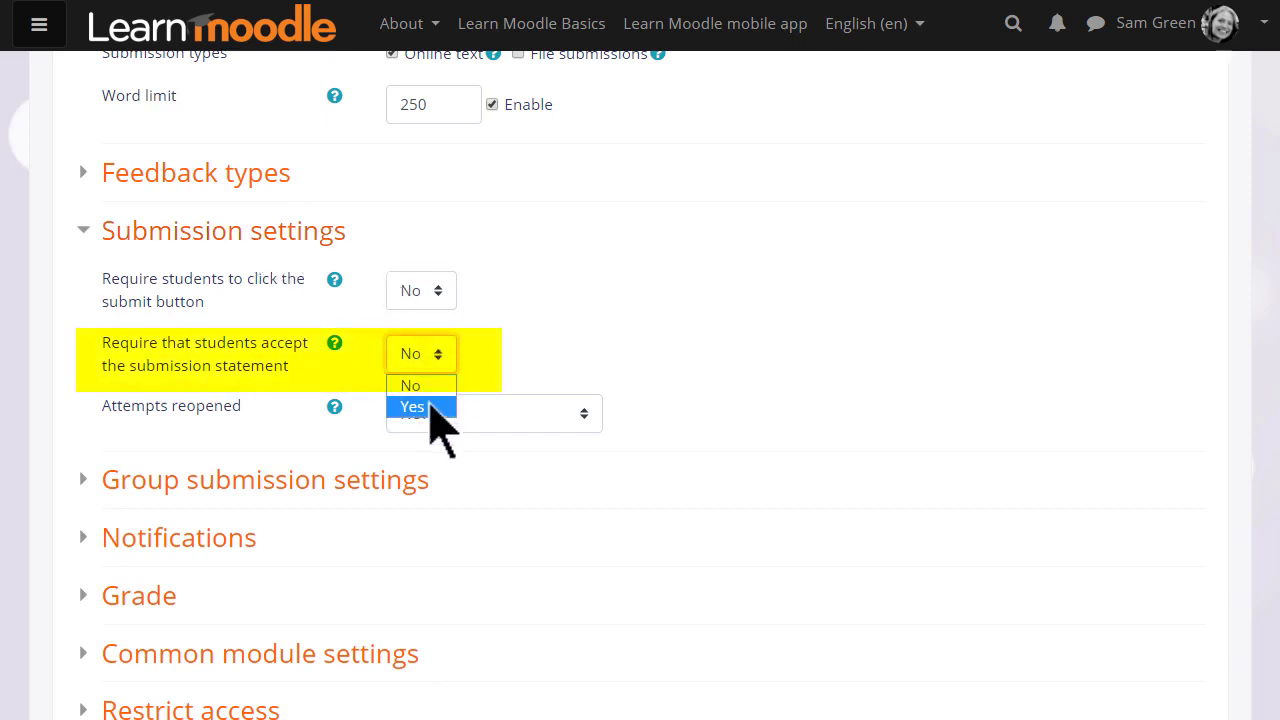
{"action": "left_click", "coordinate": [412, 404]}
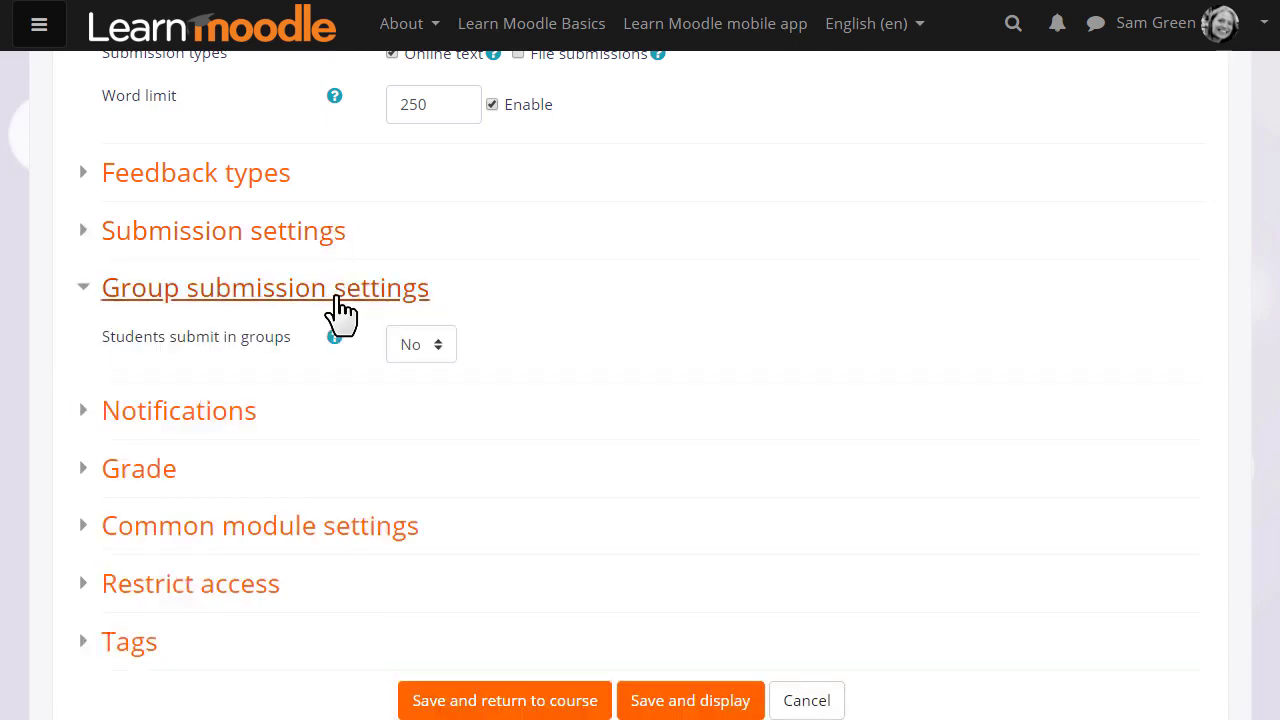
Review group submission and notification settings, then expand the Grade section
{"action": "left_click", "coordinate": [420, 344]}
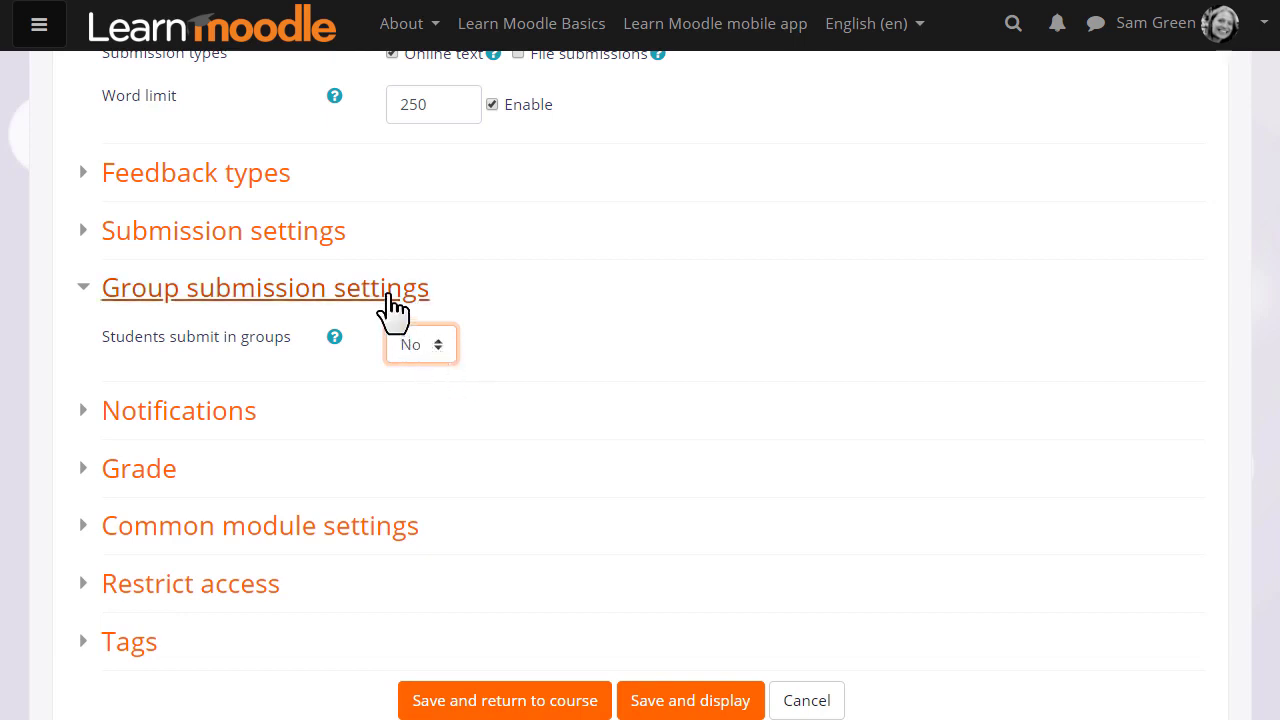
{"action": "left_click", "coordinate": [178, 344]}
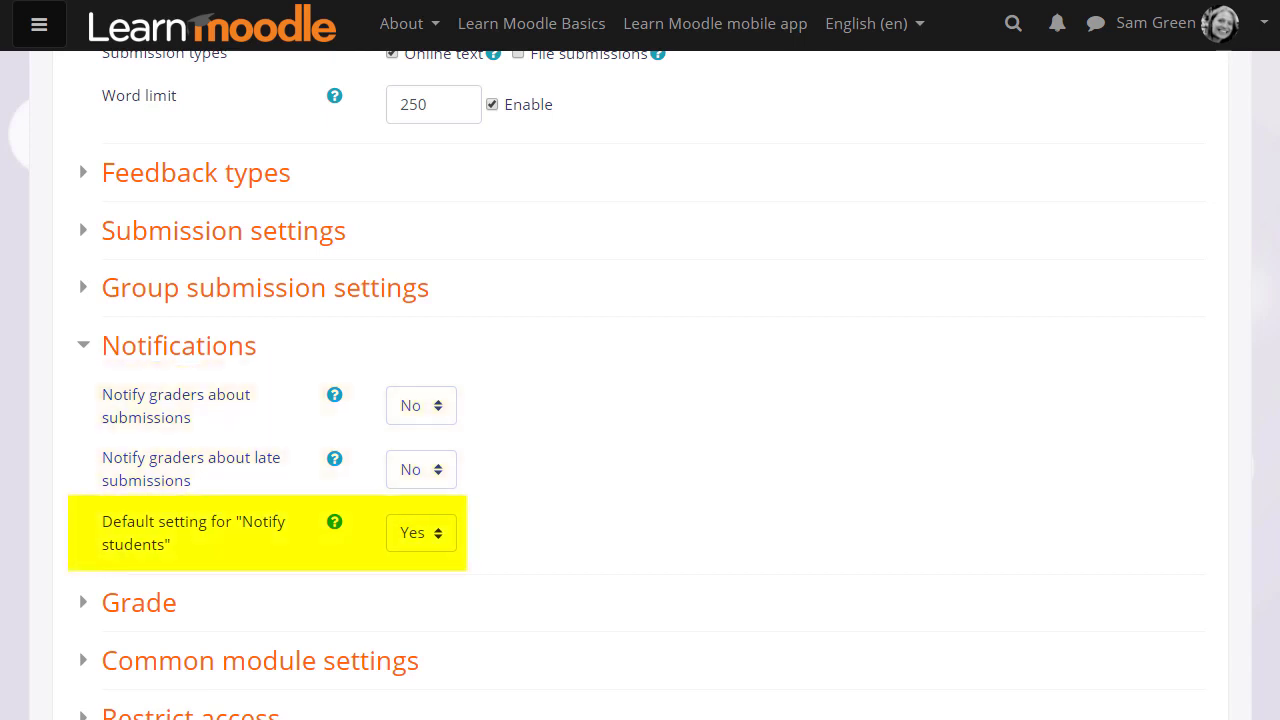
{"action": "left_click", "coordinate": [178, 344]}
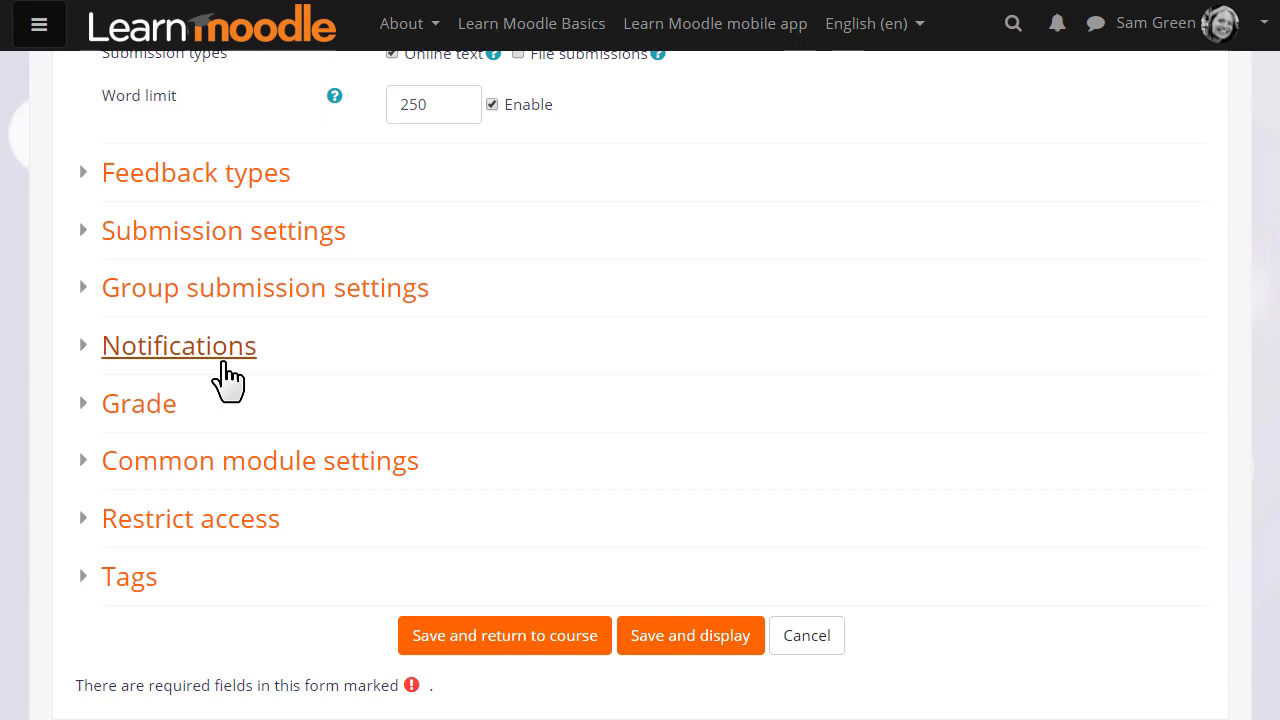
{"action": "left_click", "coordinate": [138, 404]}
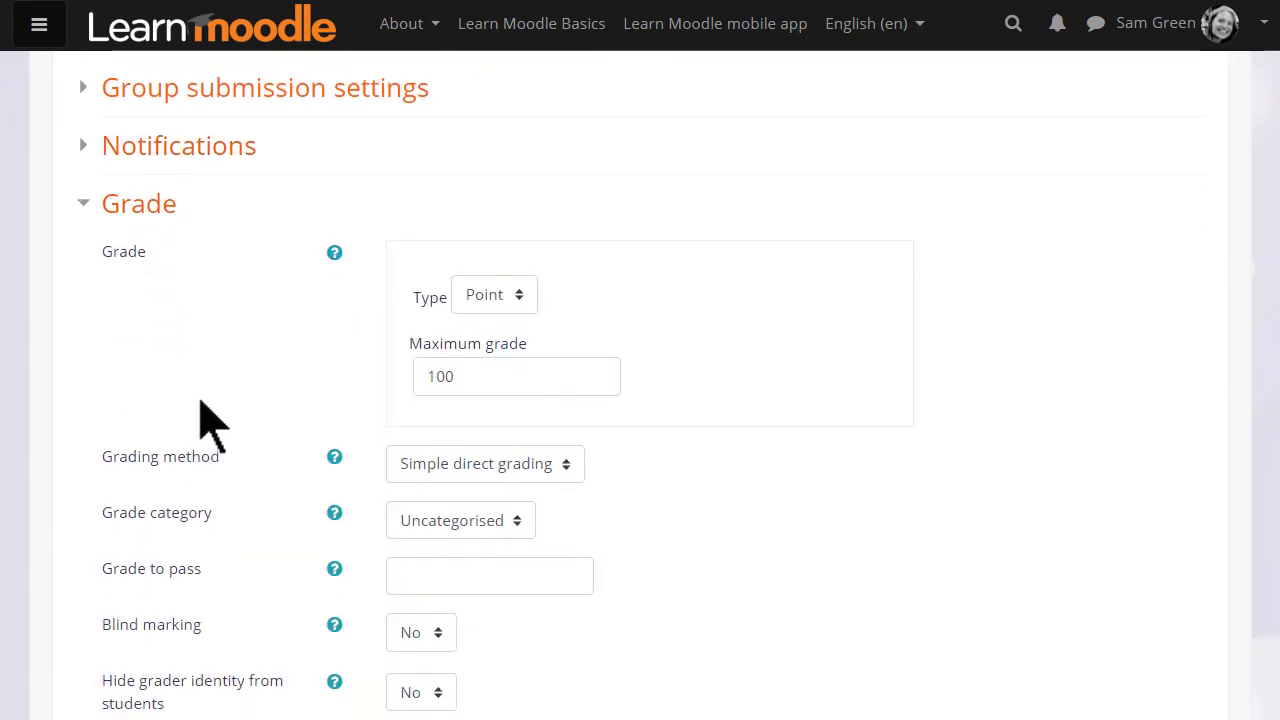
Keep Point grading with maximum 100, then save the assignment and return to the course
{"action": "scroll", "scroll_direction": "down", "scroll_amount": 3}
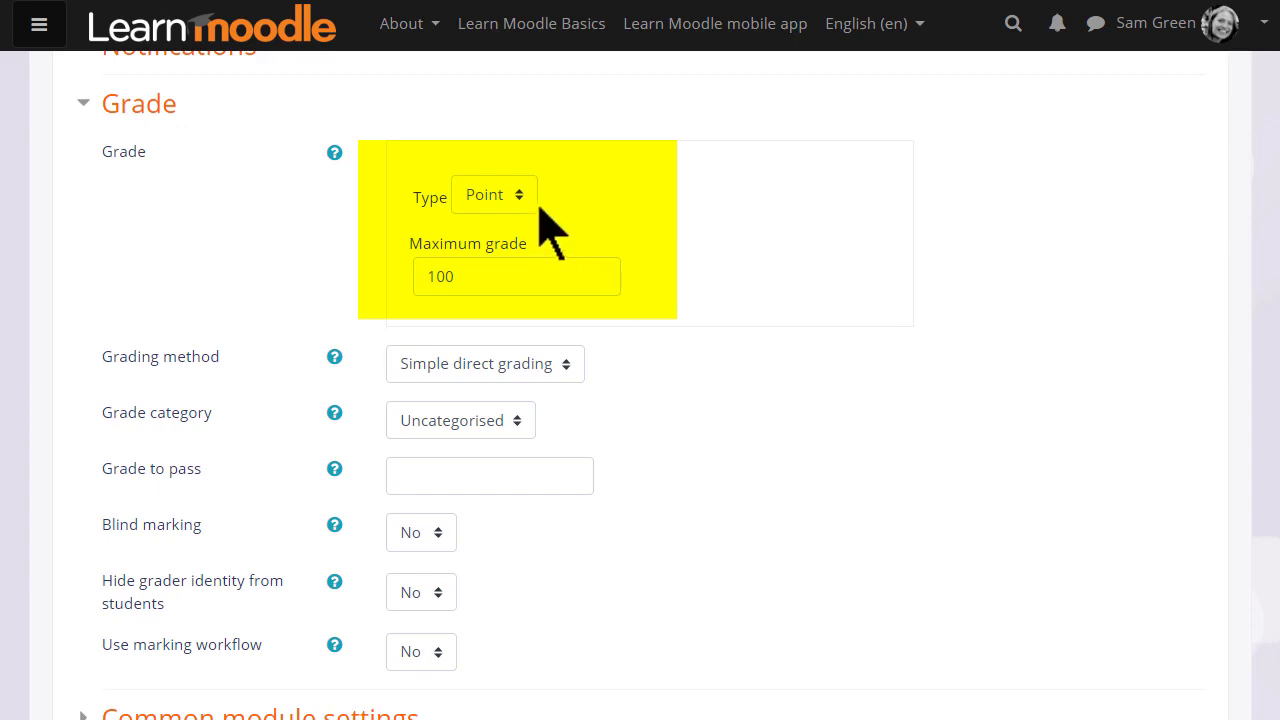
{"action": "left_click", "coordinate": [492, 194]}
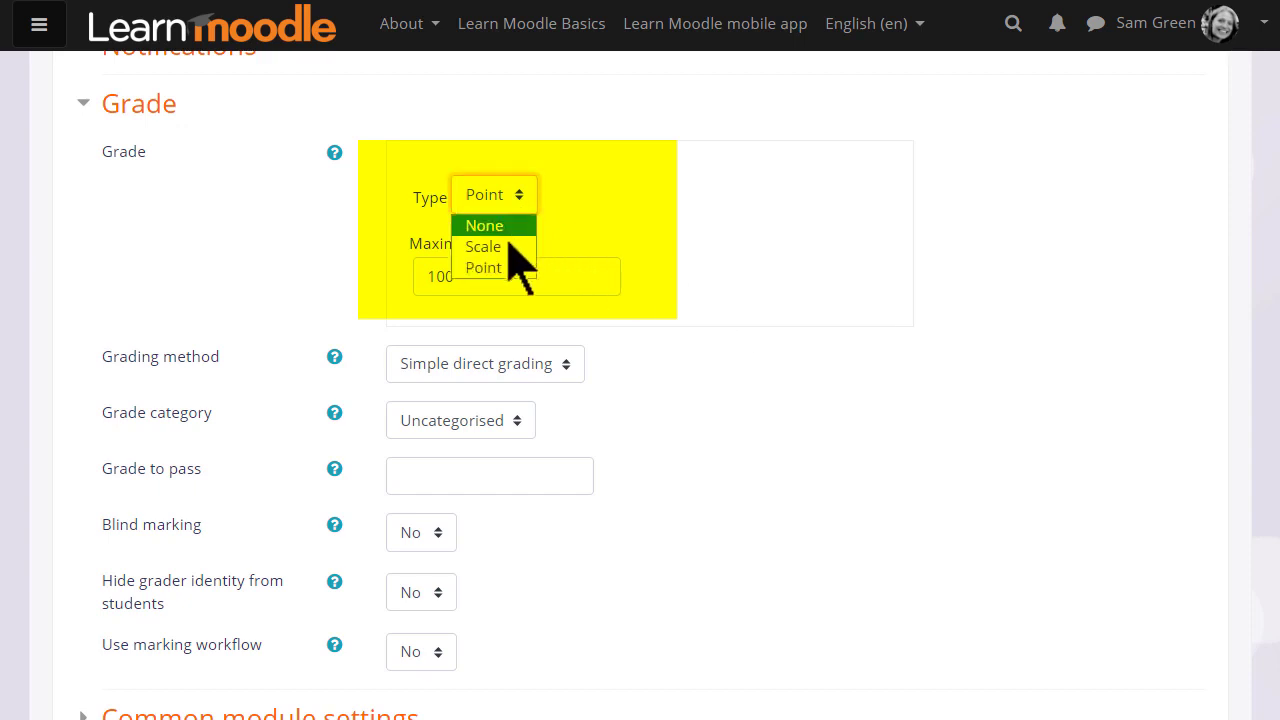
{"action": "mouse_move", "coordinate": [484, 246]}
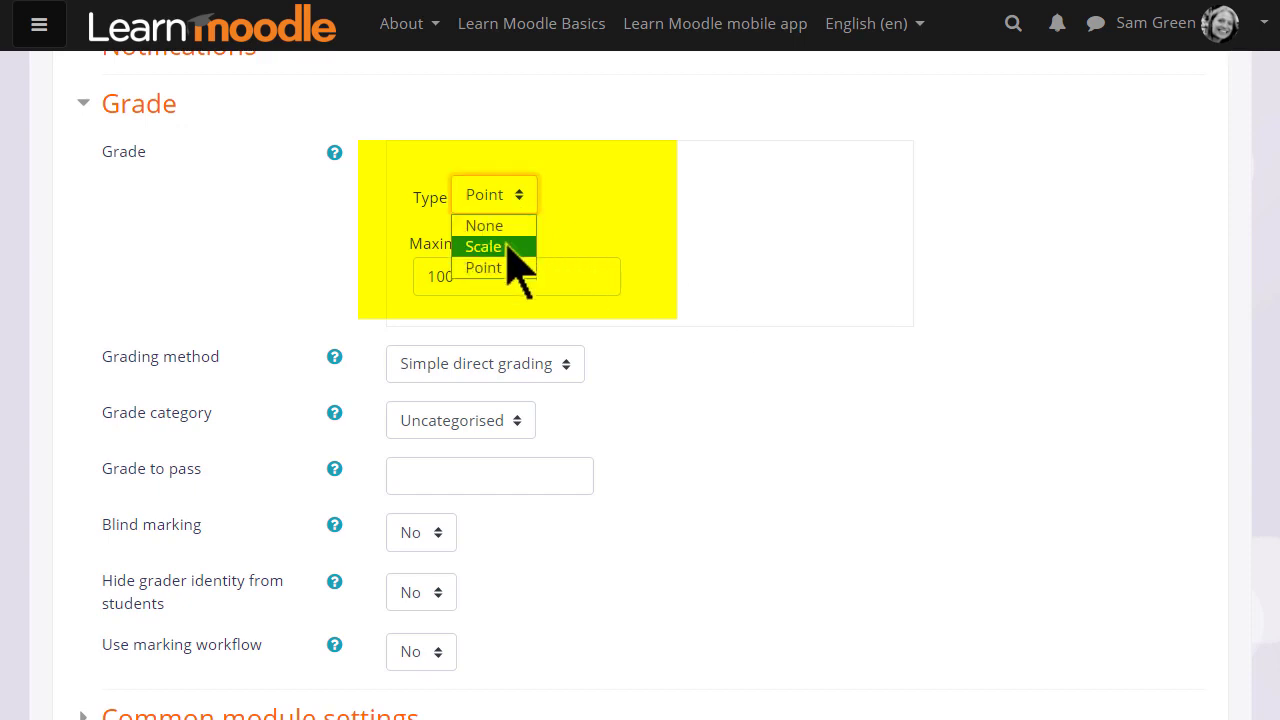
{"action": "left_click", "coordinate": [484, 268]}
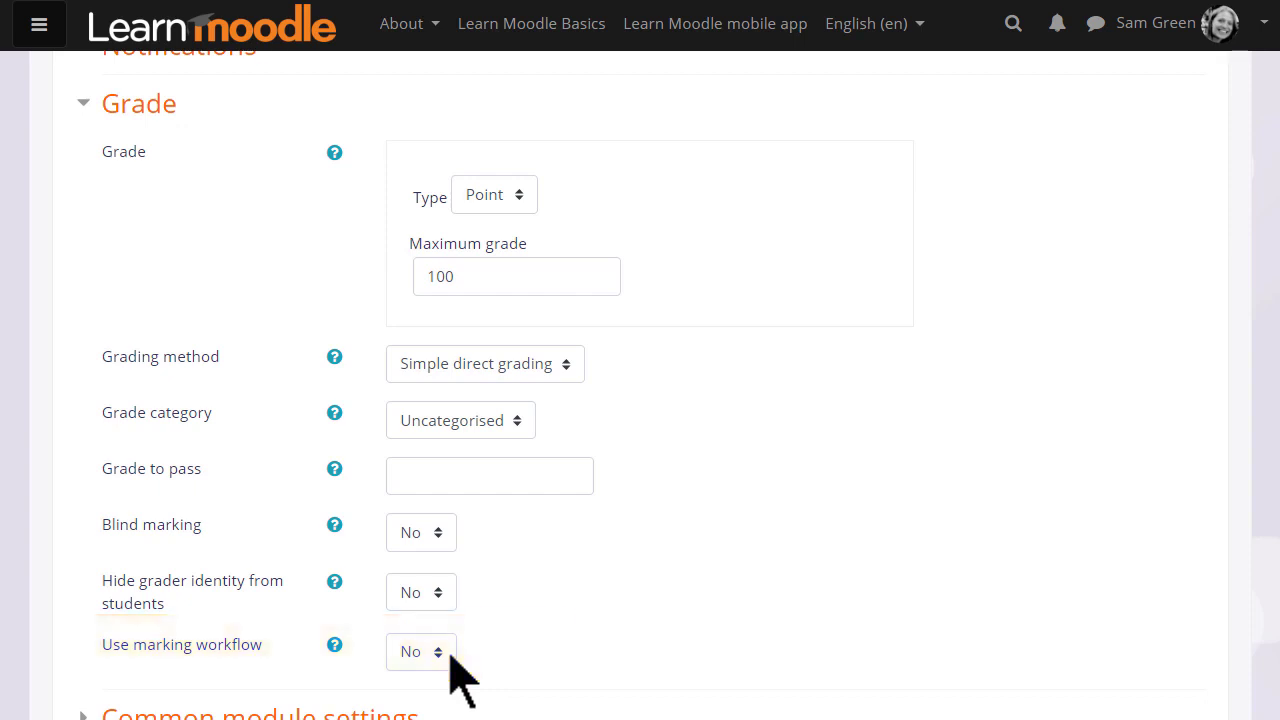
{"action": "scroll", "scroll_direction": "down", "scroll_amount": 3}
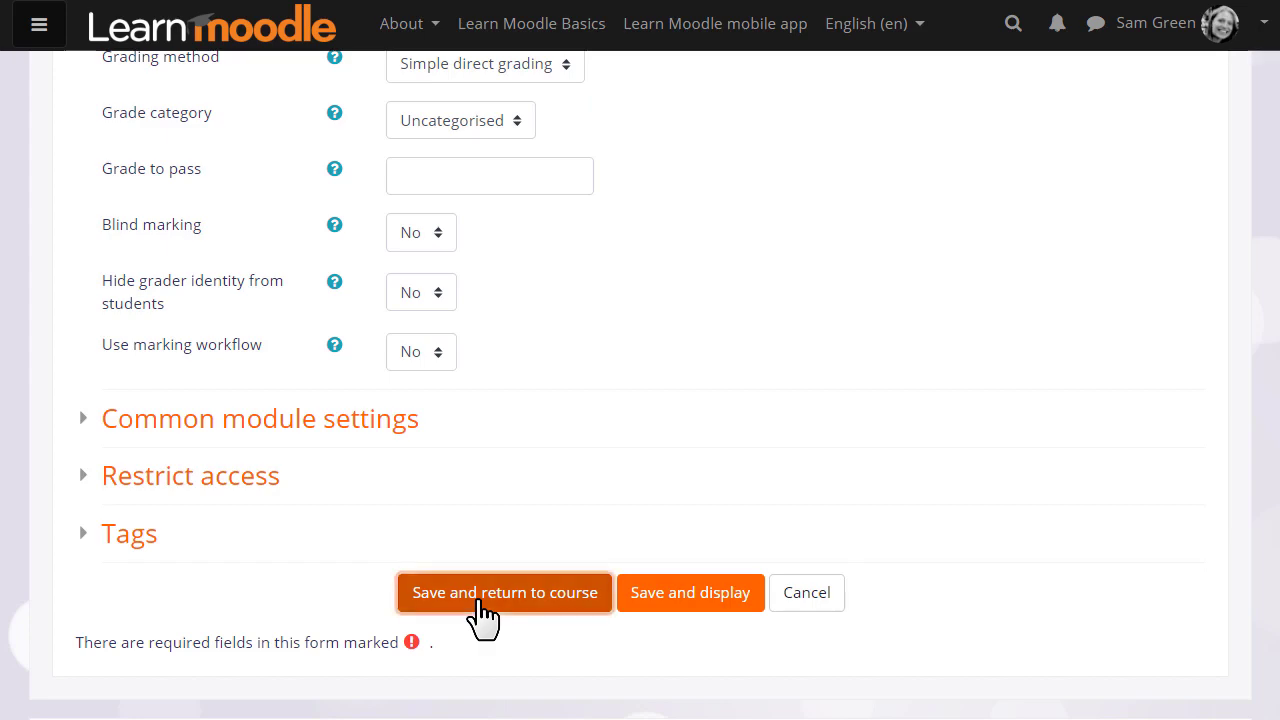
{"action": "left_click", "coordinate": [504, 592]}
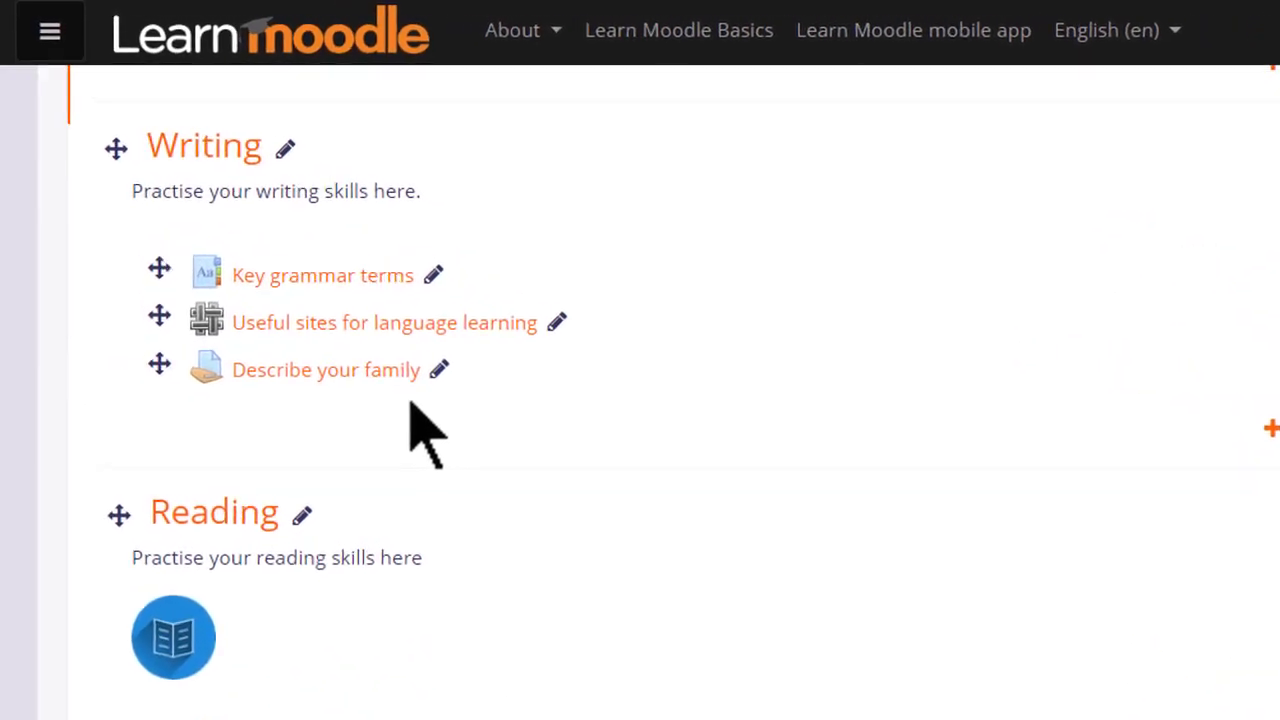